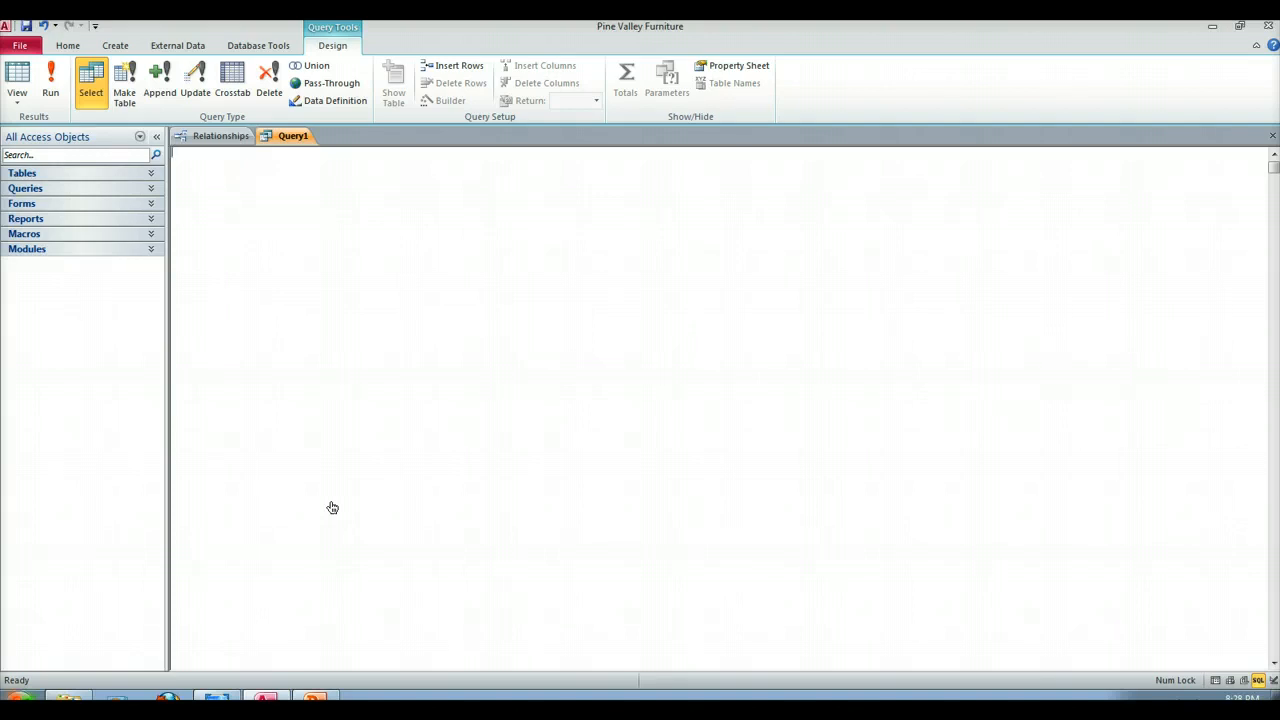
mouse_move(478, 462)
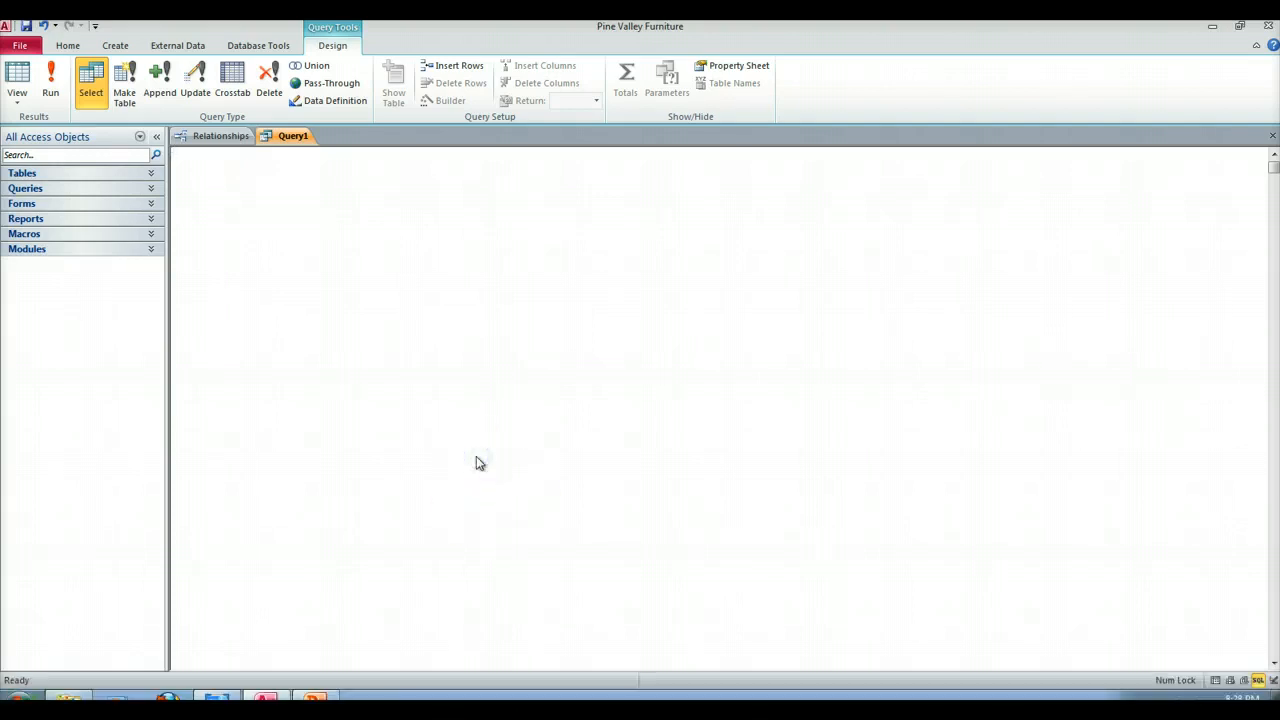
- Write SELECT * FROM customer_t, then begin a second table name after a comma
type("SEELCT")
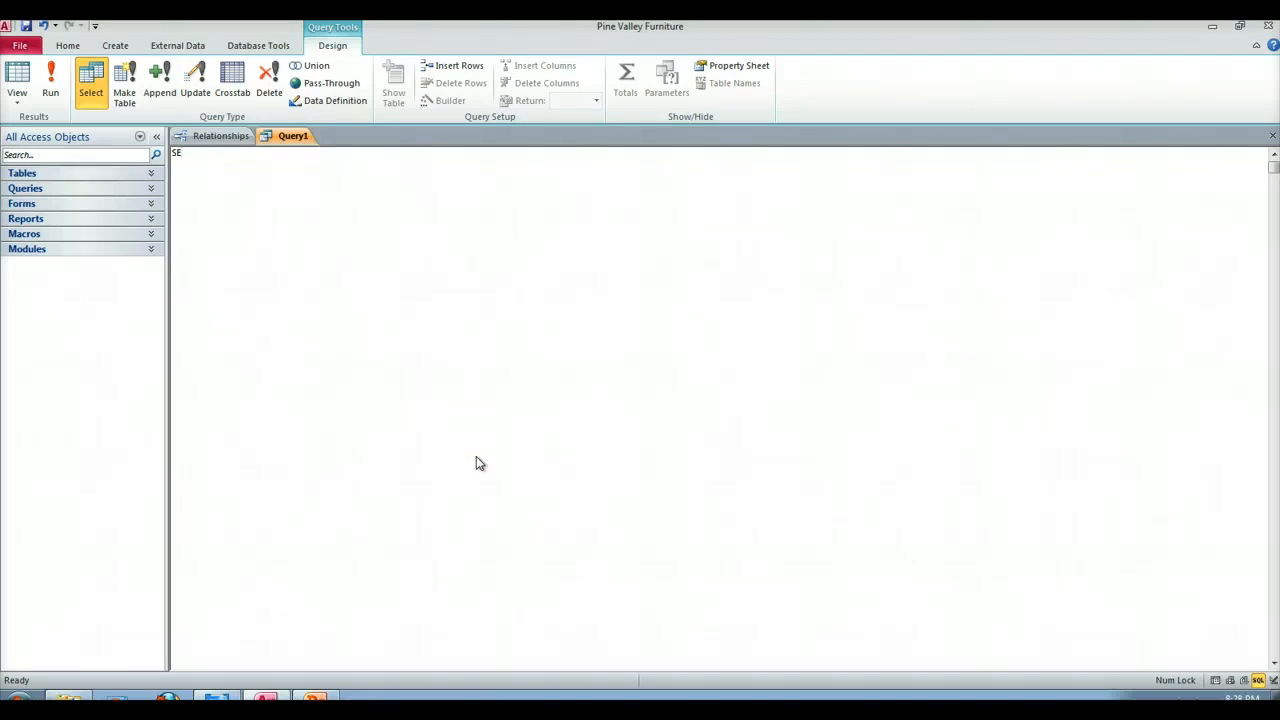
type("LECT")
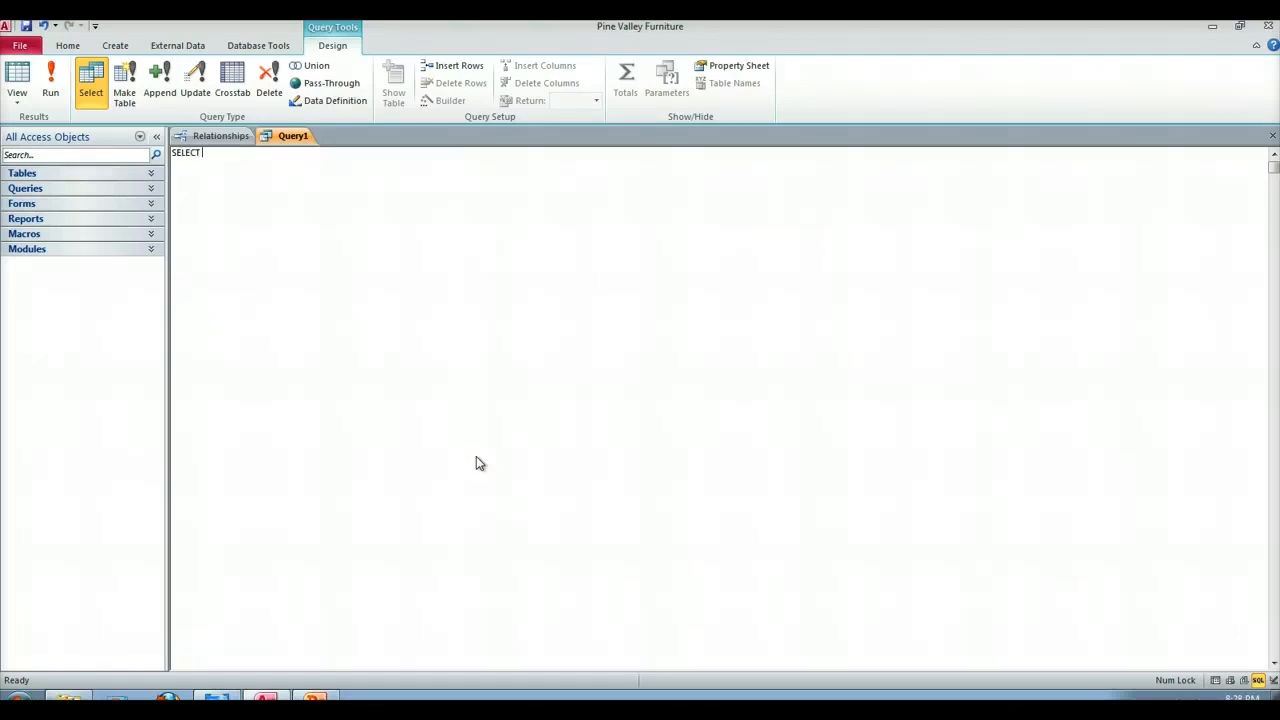
type("*")
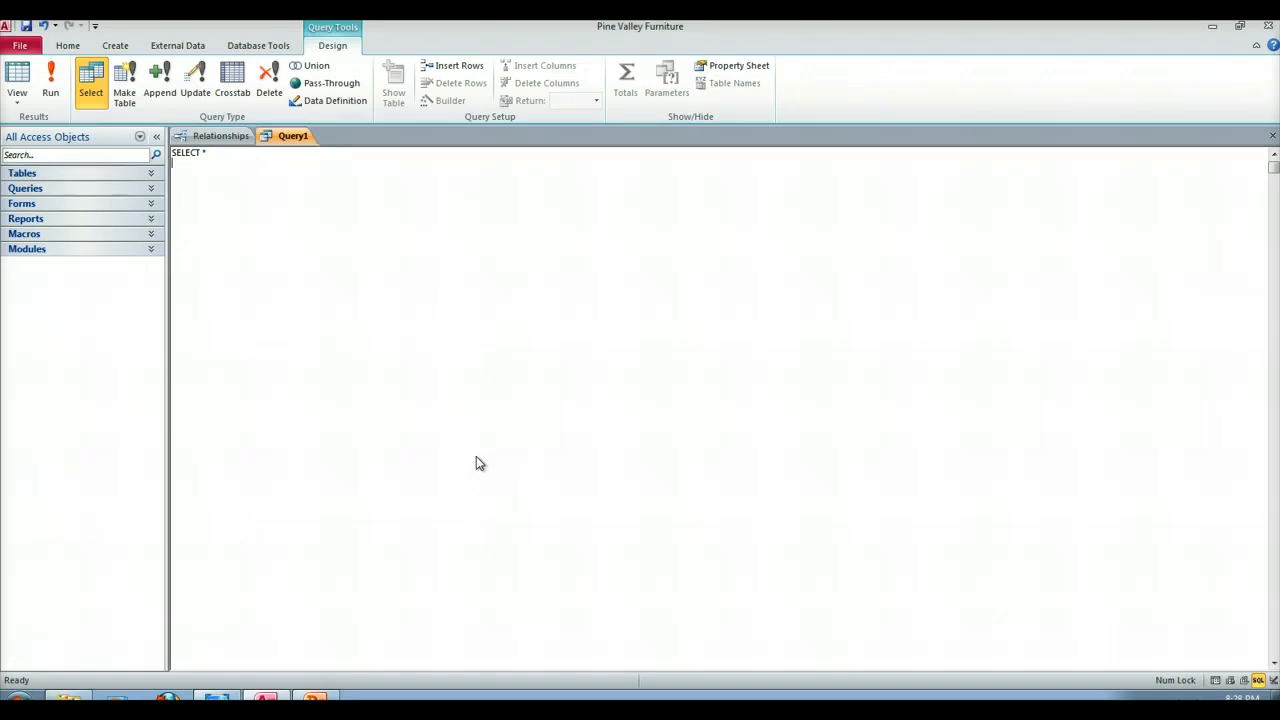
type("FROK cus")
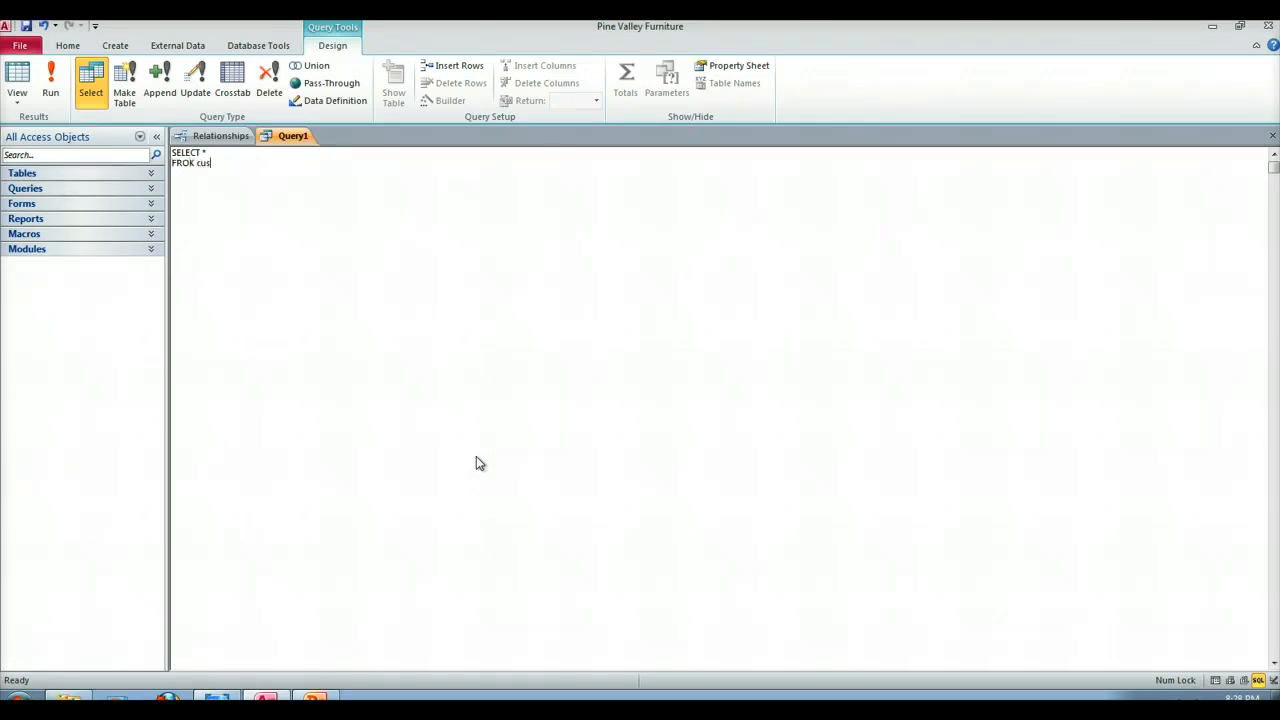
type("otmer_t")
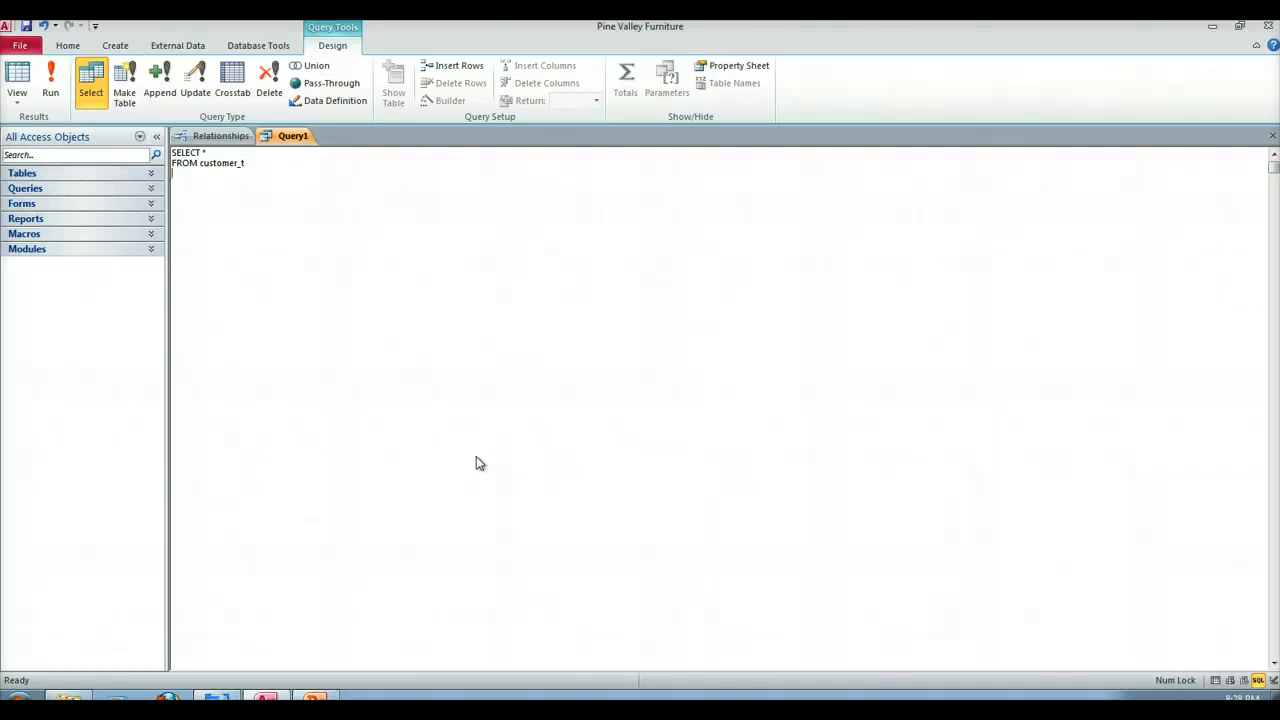
mouse_move(380, 274)
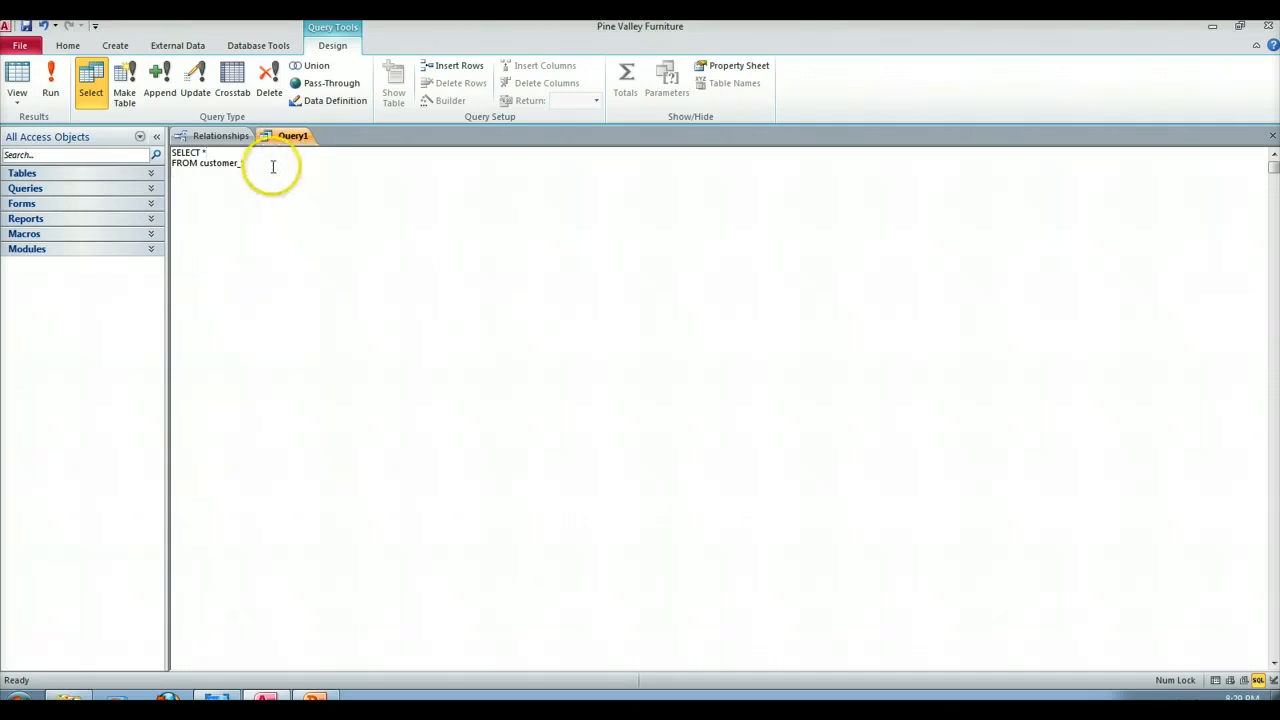
type("_t, order")
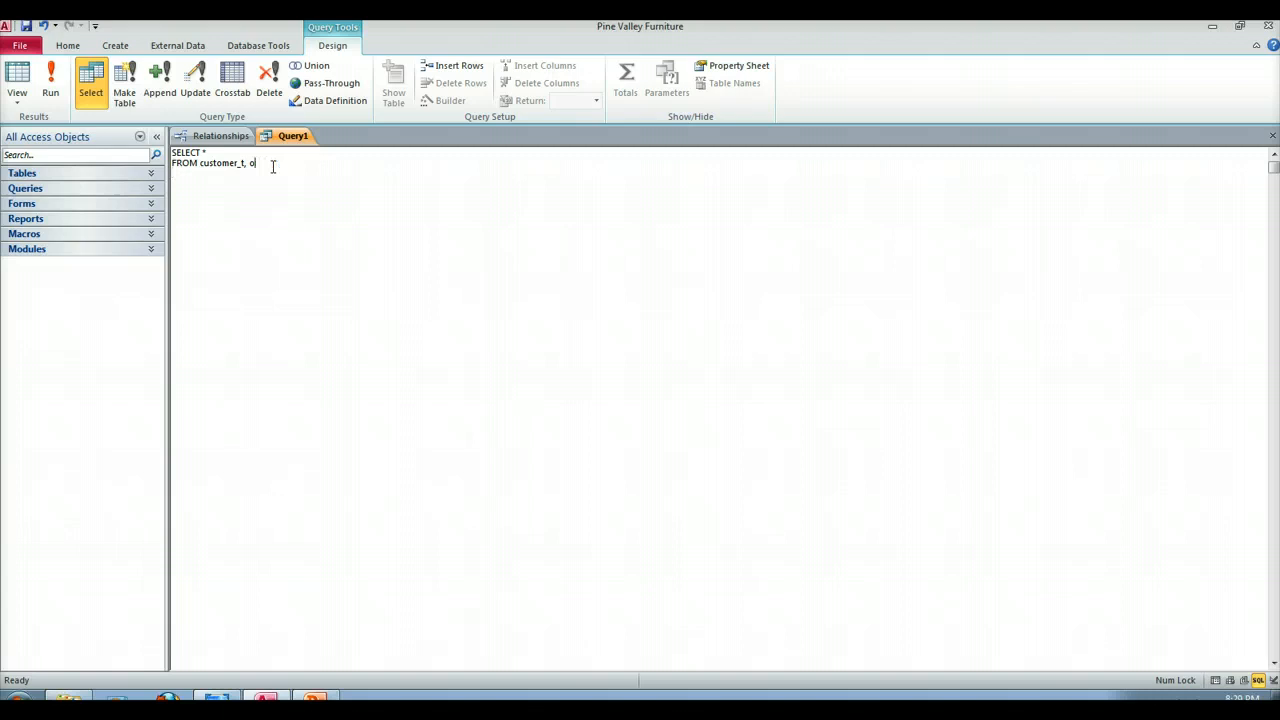
- Replace the comma with INNER JOIN order_t ON Customer_t.customerID = order_t.customerID
key("BackSpace")
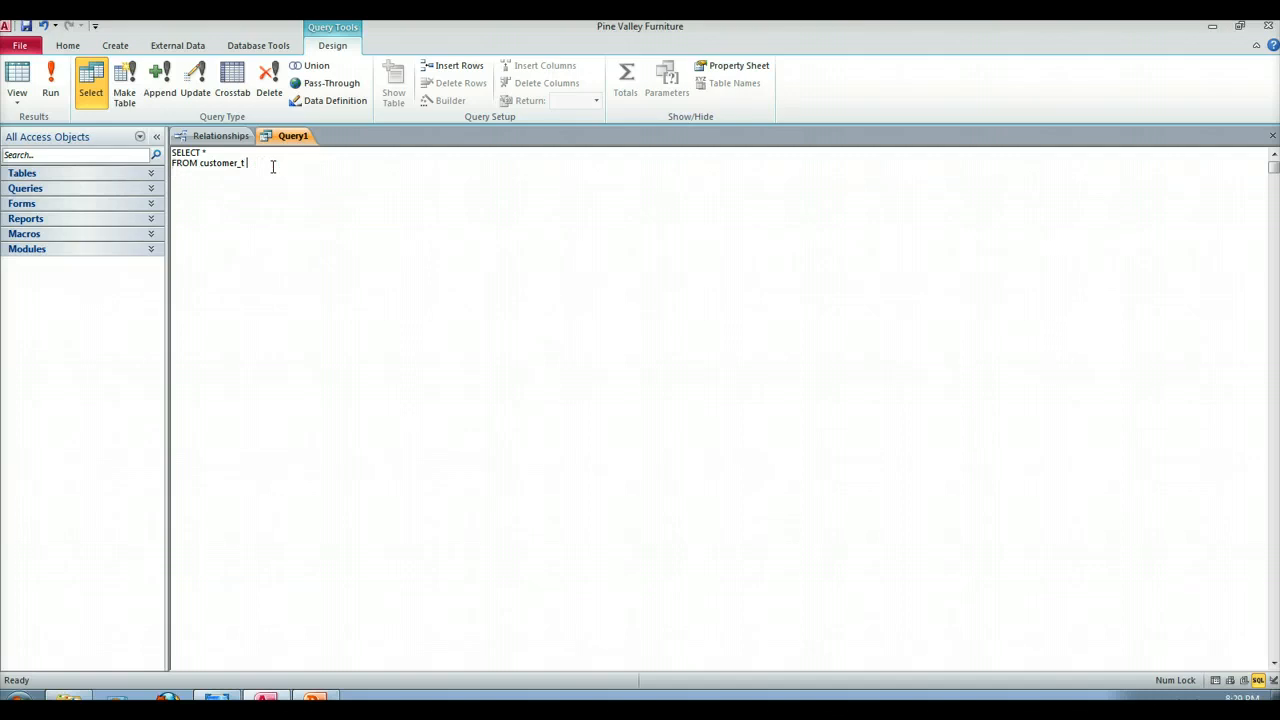
type("INNER")
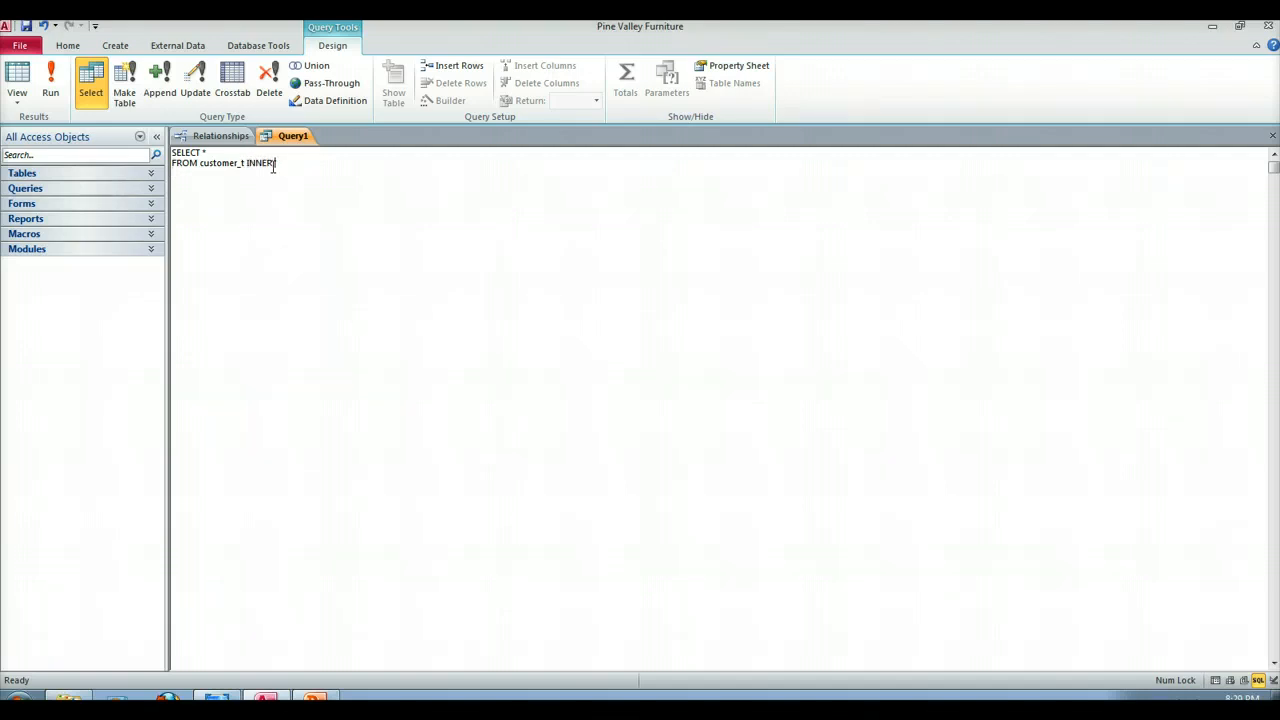
type("JOIN o")
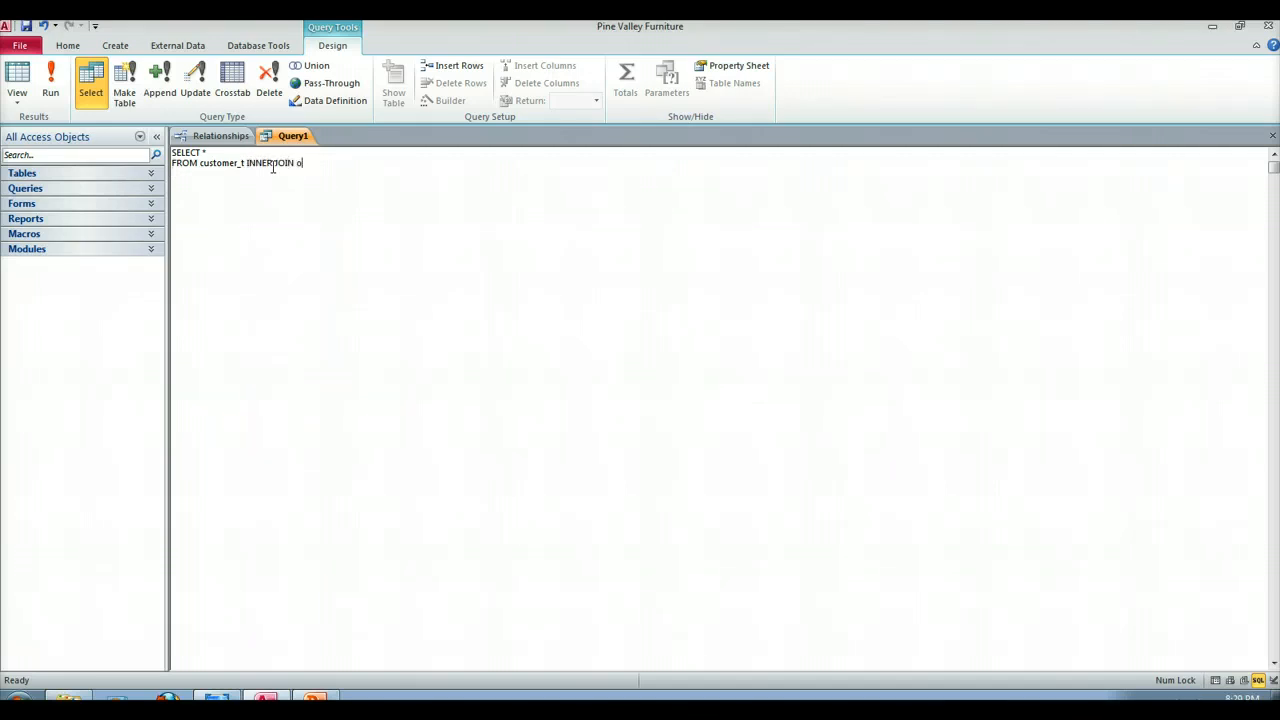
type("rder_t")
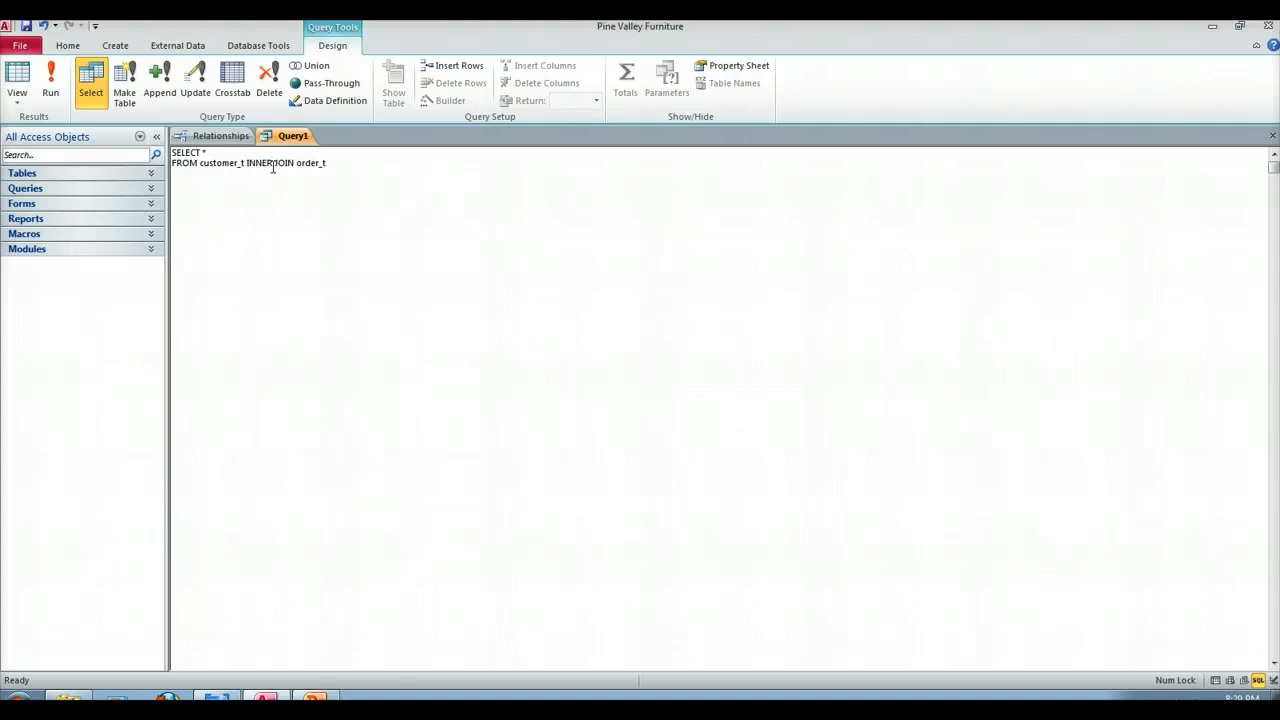
type("ON")
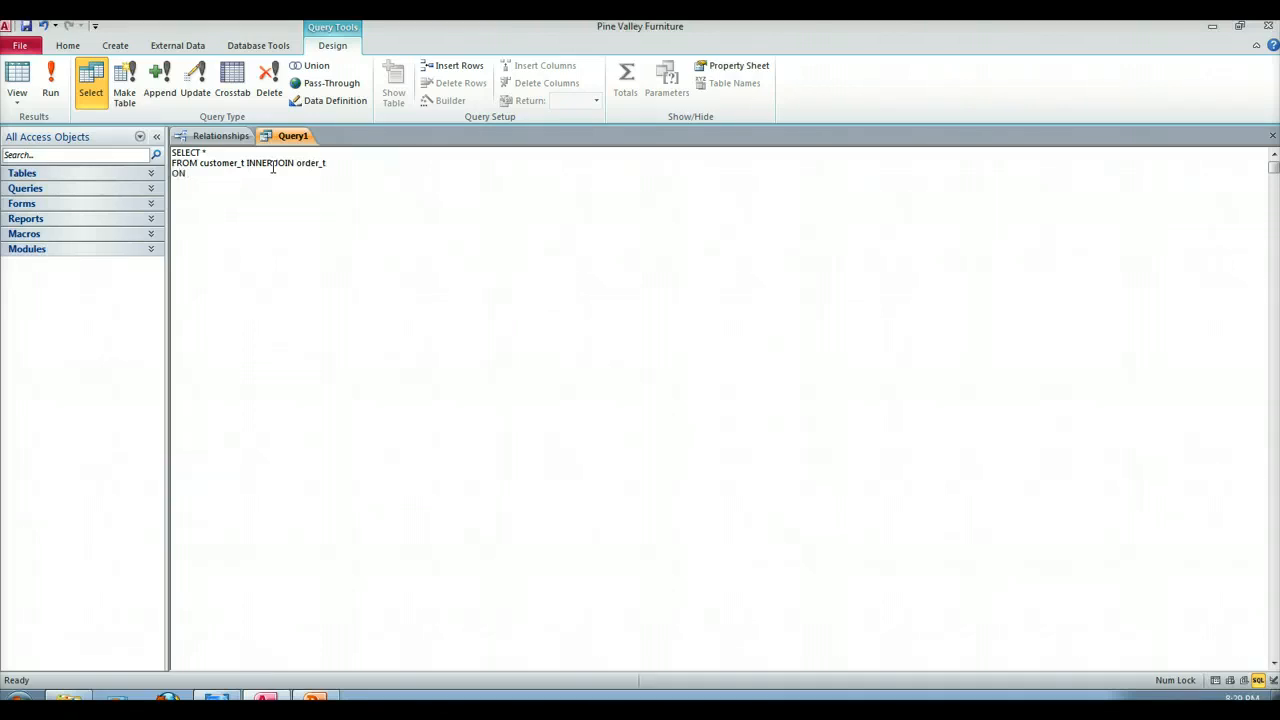
type("Customer")
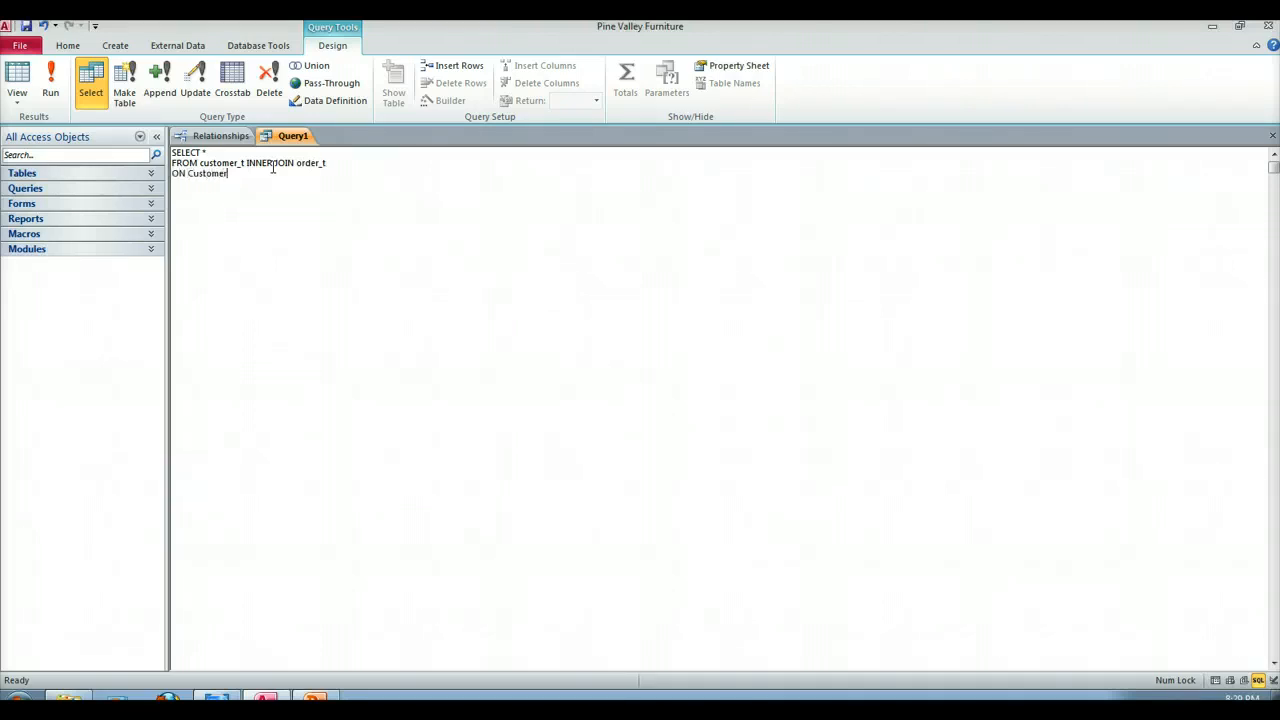
type("_t.customerID =")
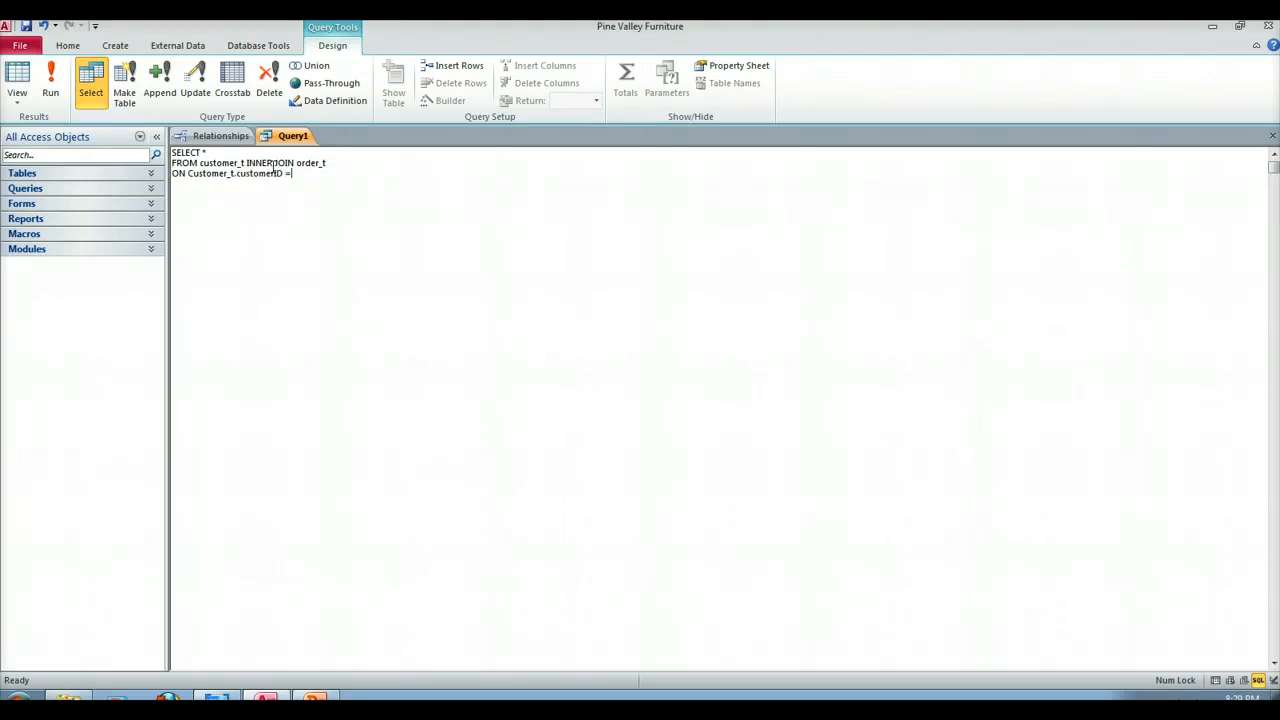
type("order_t.customer")
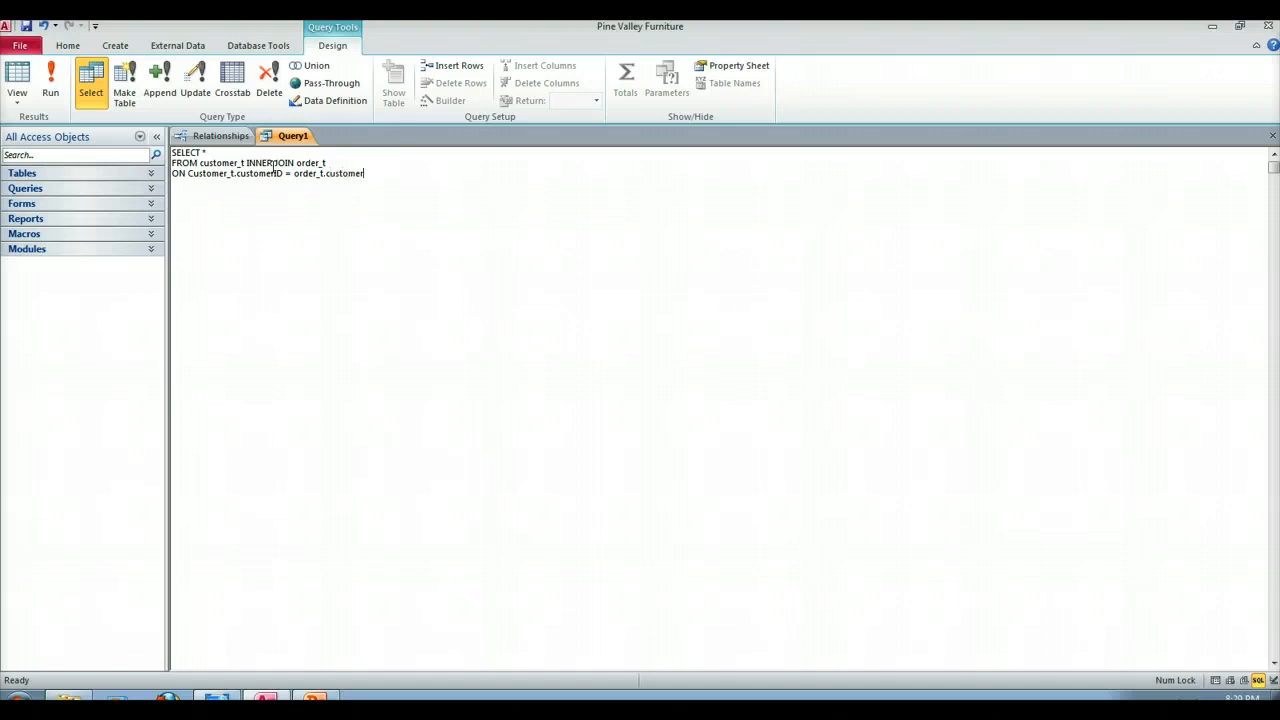
type("ID")
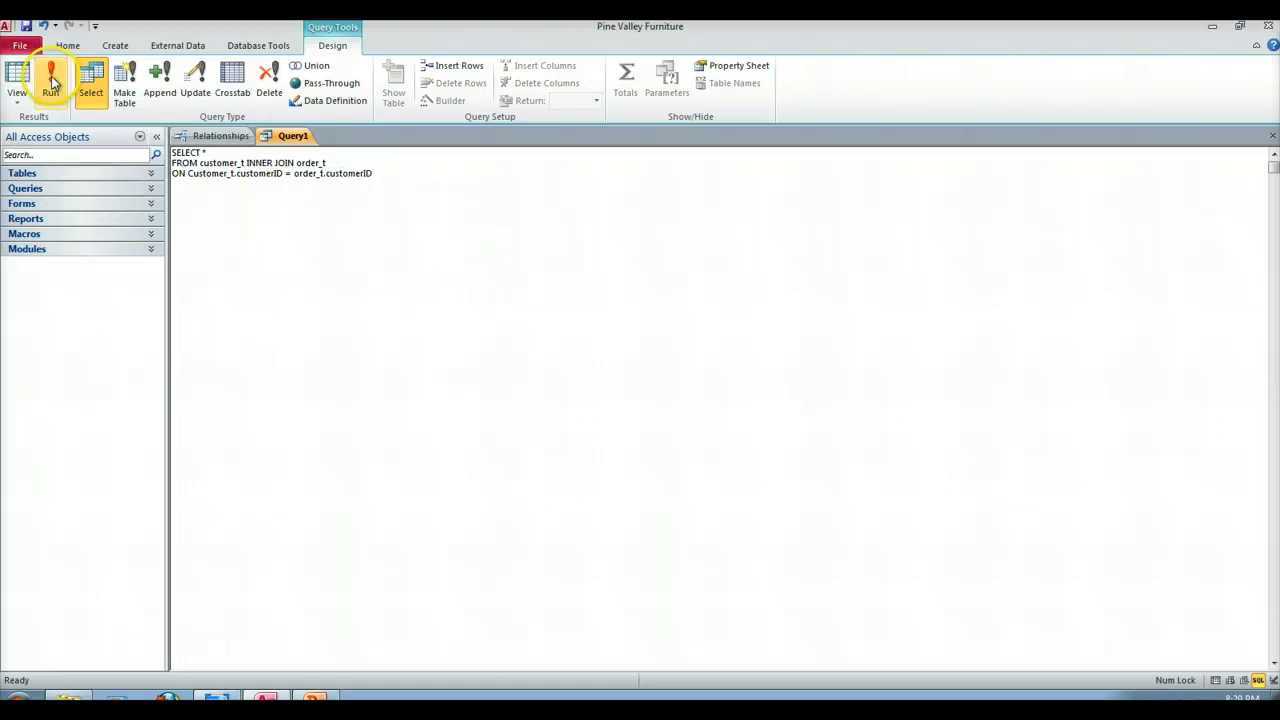
- Run the join query, returning 58 combined customer and order records
left_click(50, 80)
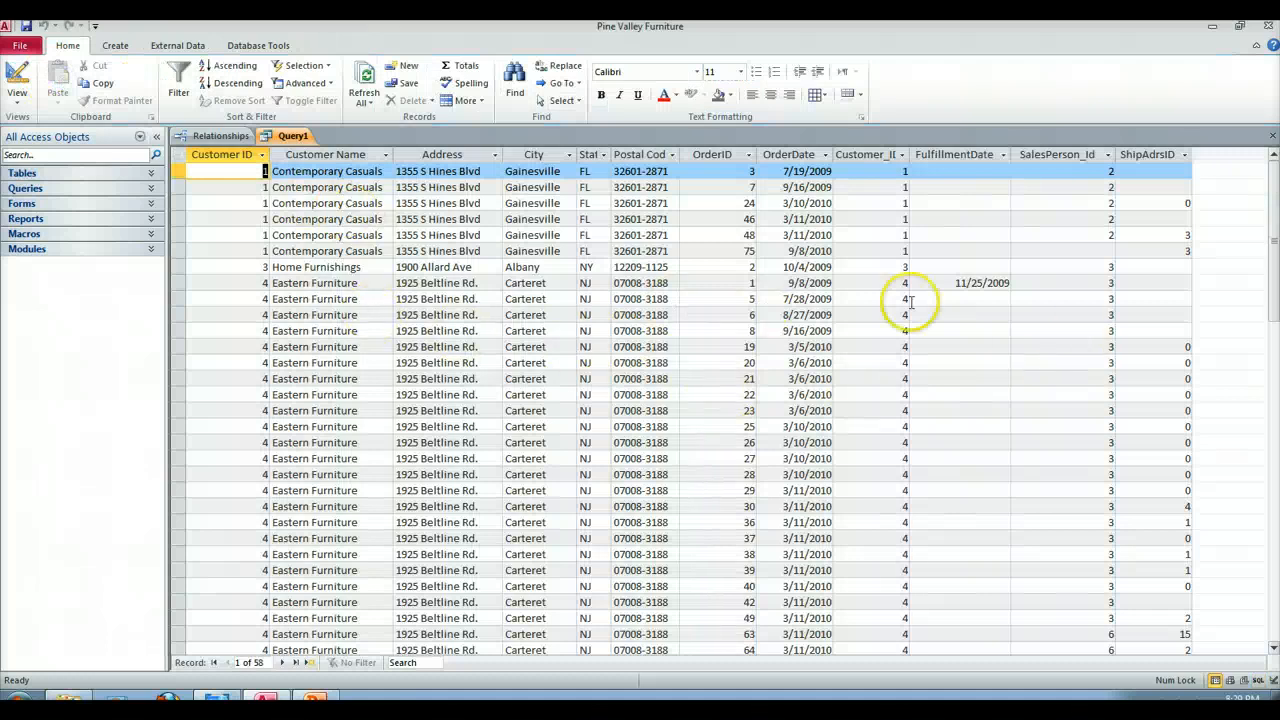
mouse_move(1050, 304)
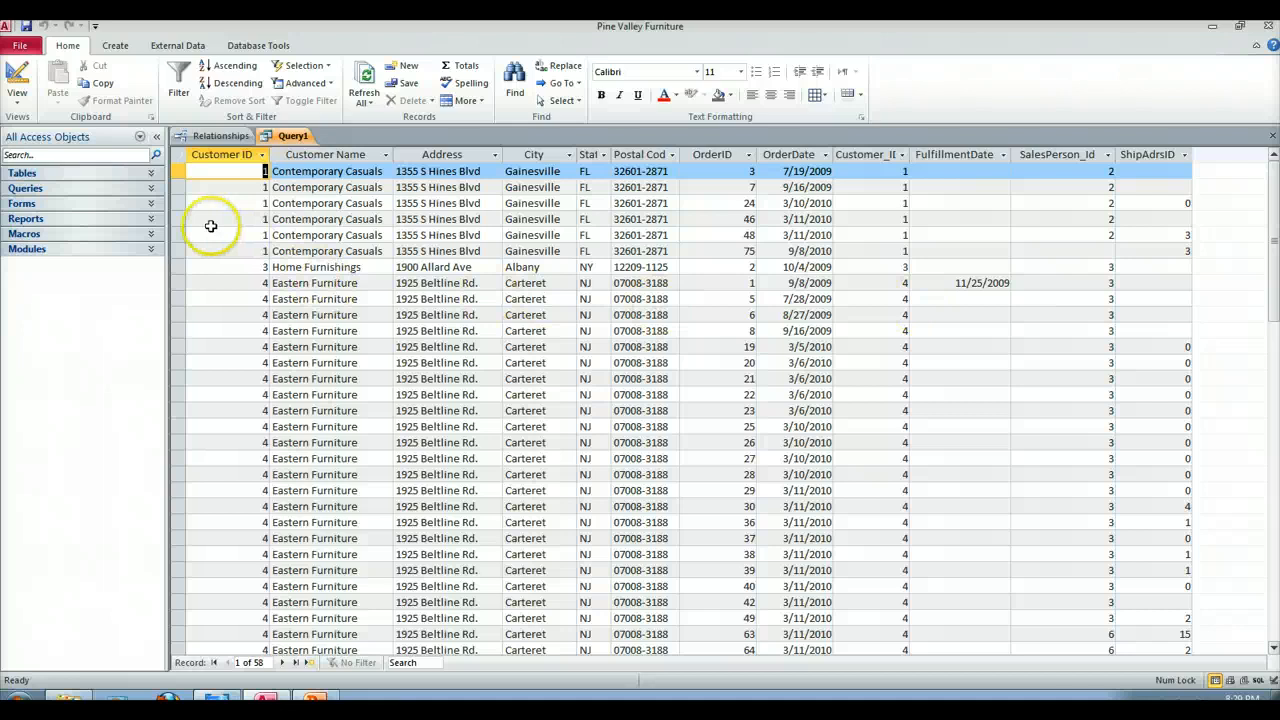
mouse_move(568, 242)
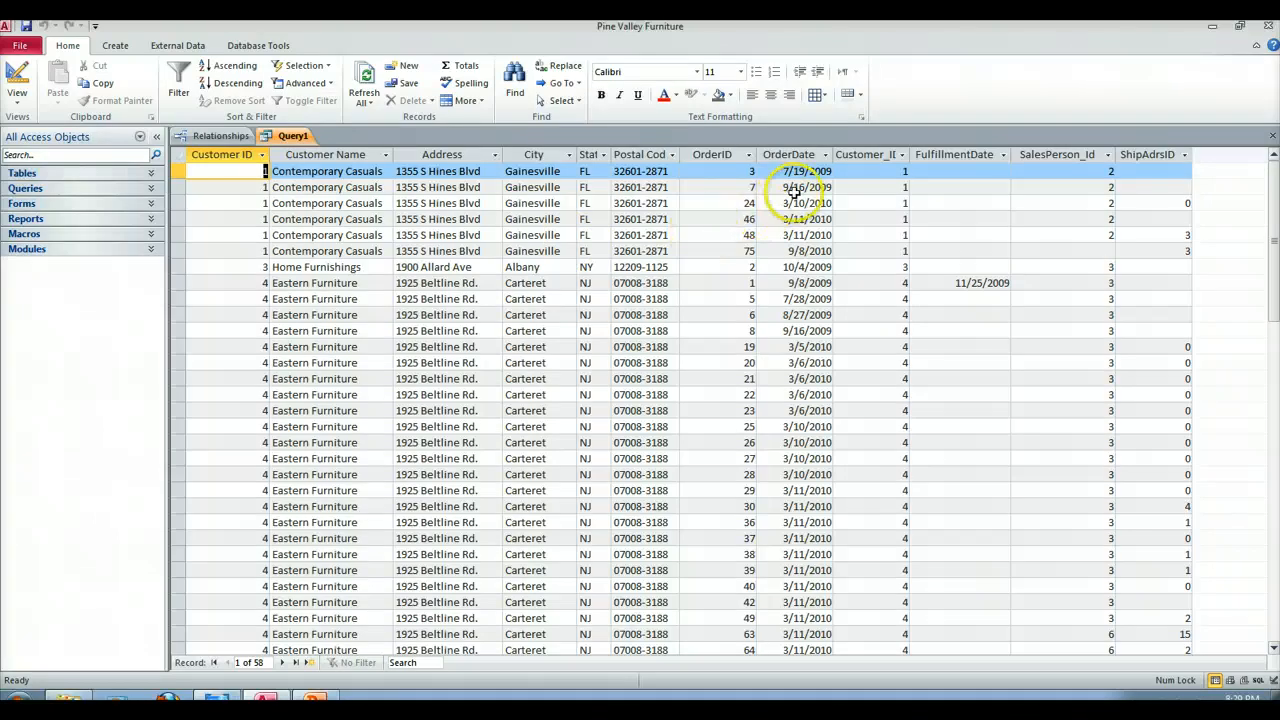
mouse_move(1052, 184)
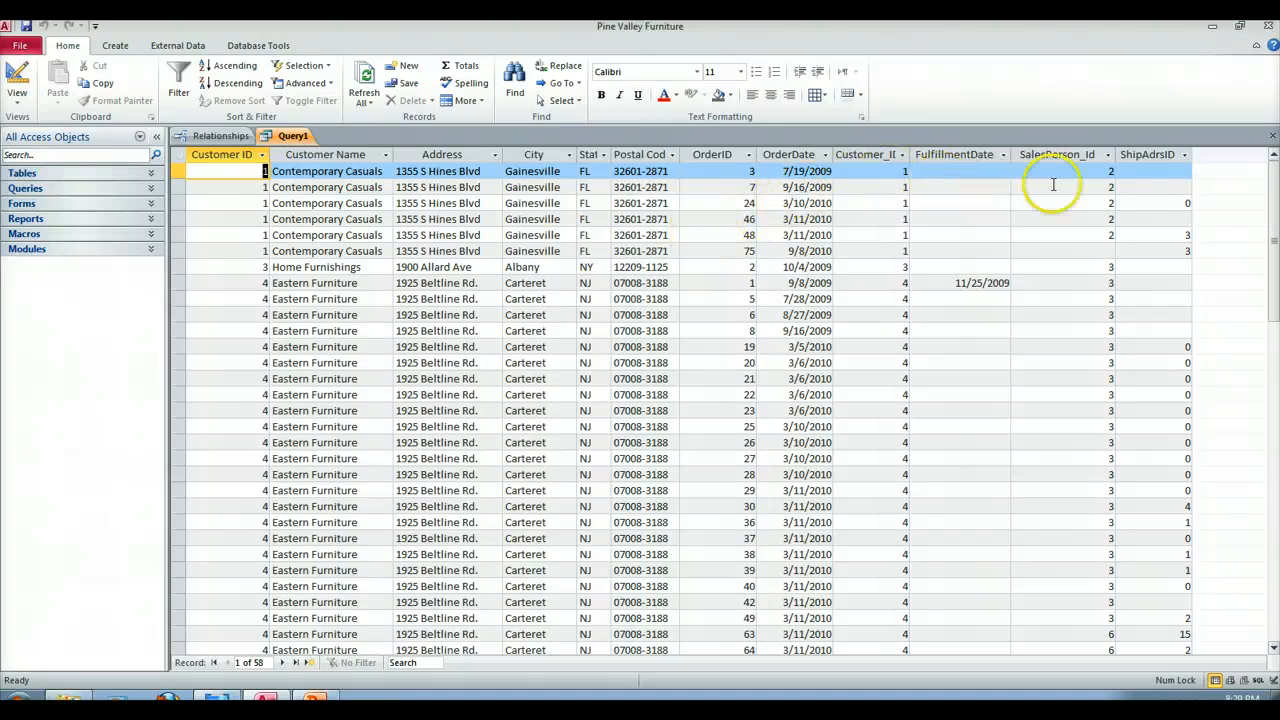
mouse_move(1156, 186)
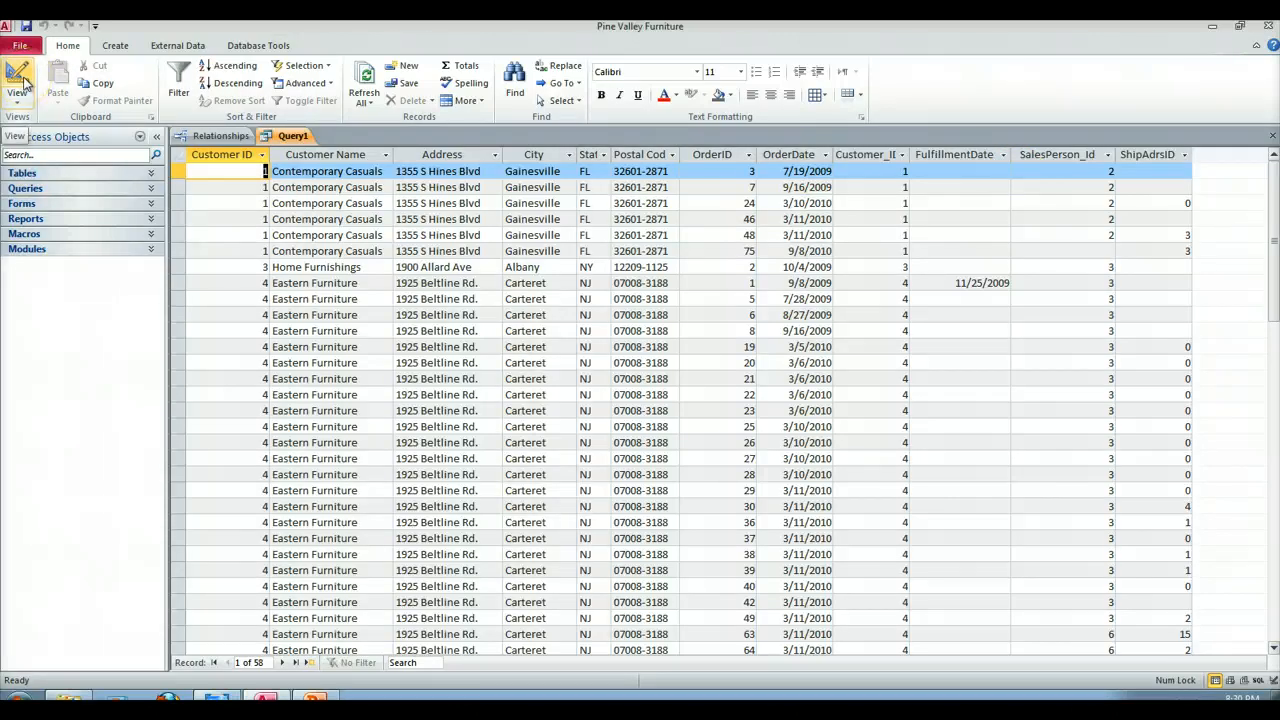
left_click(16, 80)
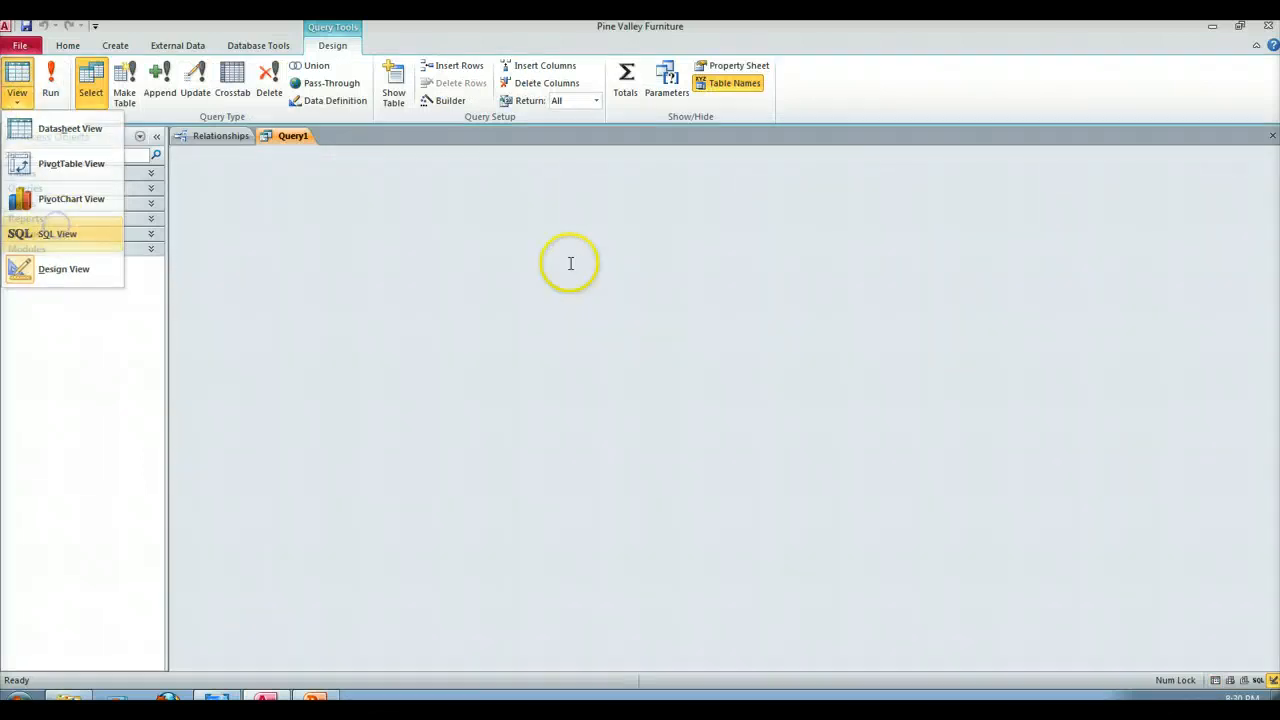
- Back in SQL view, replace the join lines with a WHERE clause starting with customerID
left_click(56, 232)
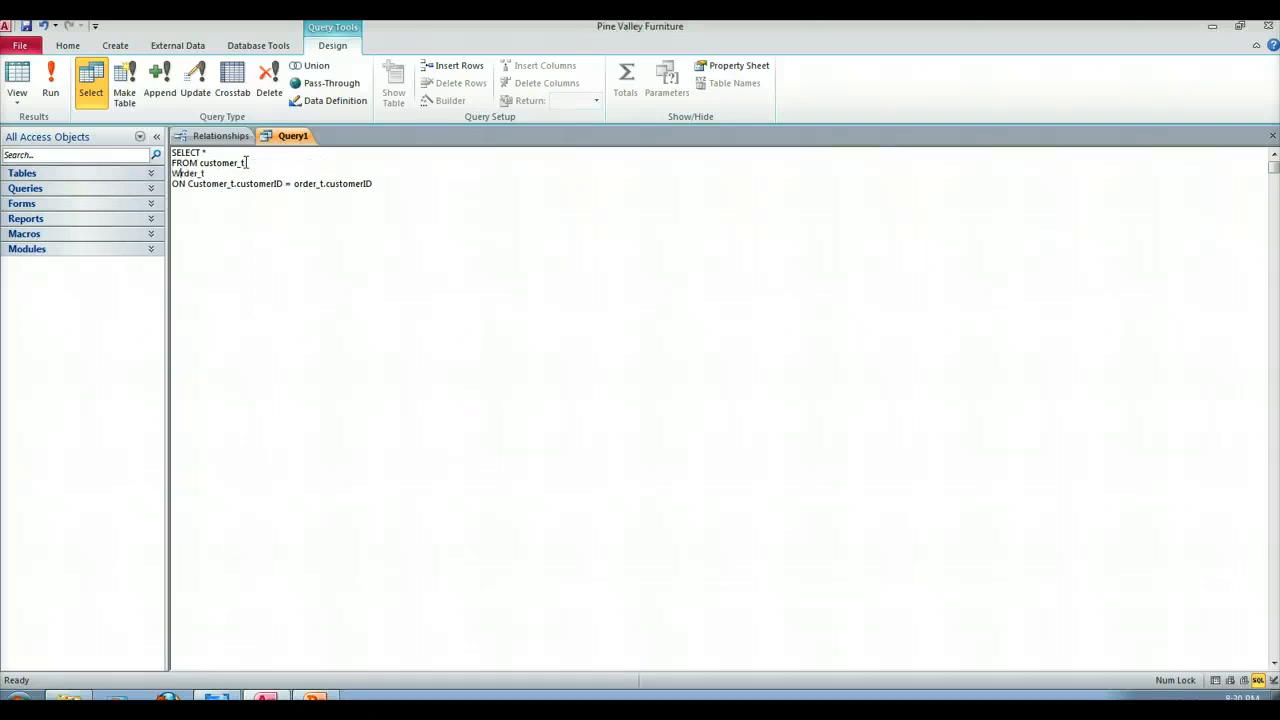
type("WHERE")
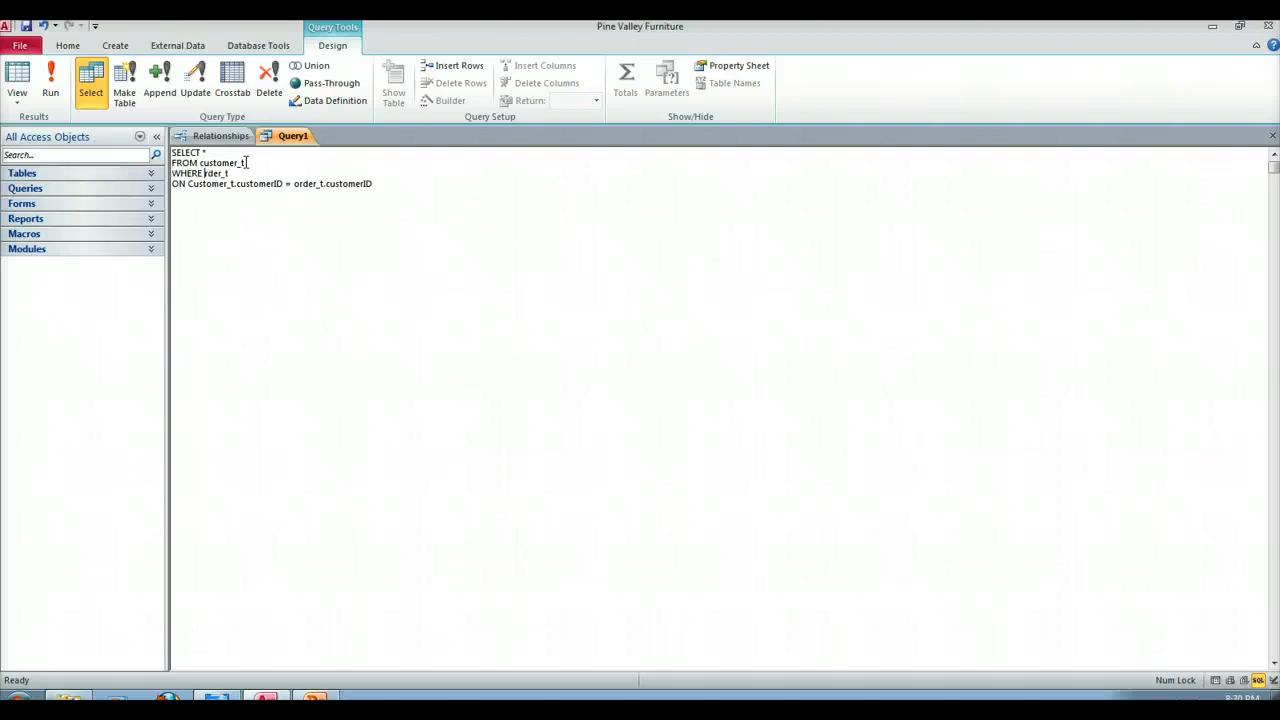
type("customer_t")
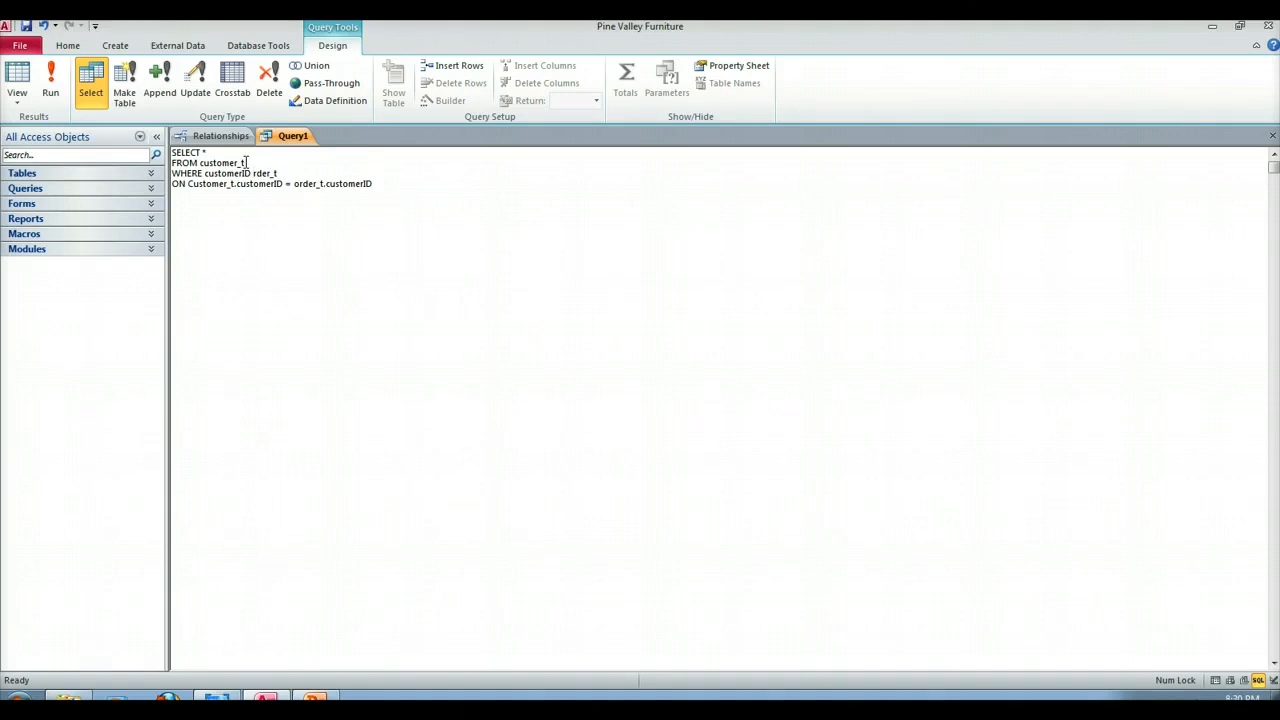
mouse_move(292, 162)
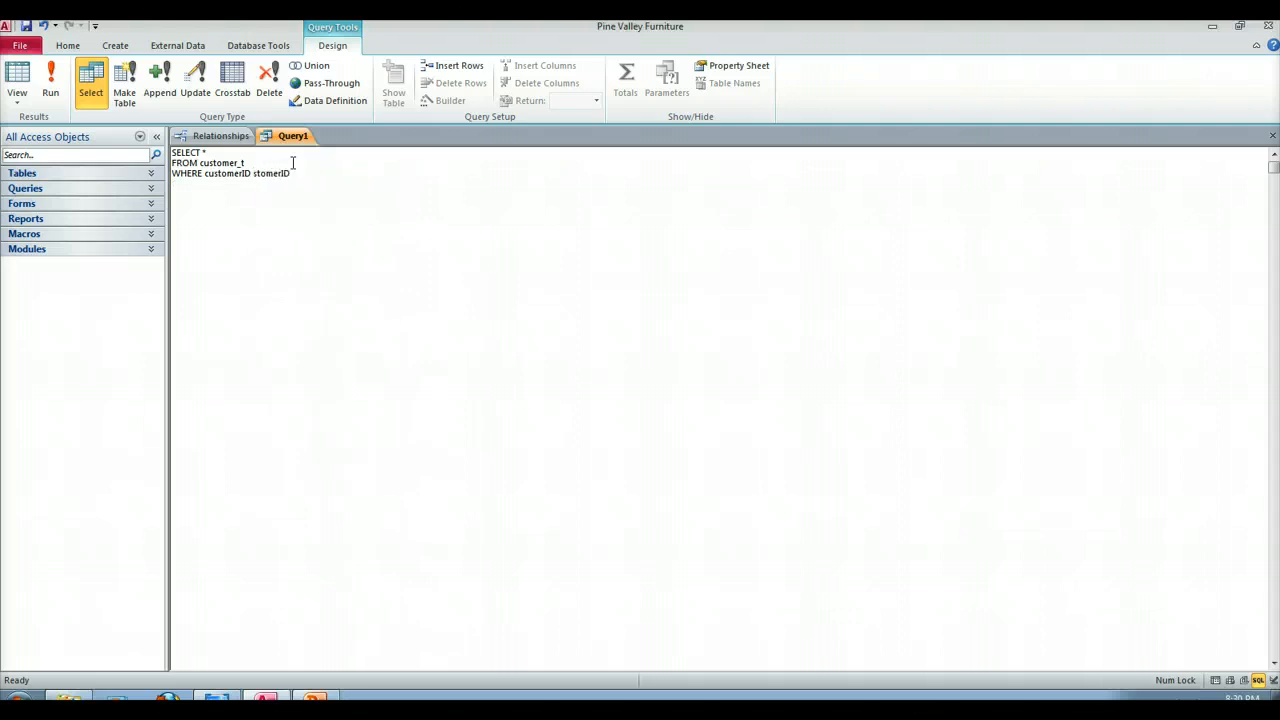
- Trim the leftover text so the clause reads WHERE customerID IN ( ready for a subquery
key("BackSpace")
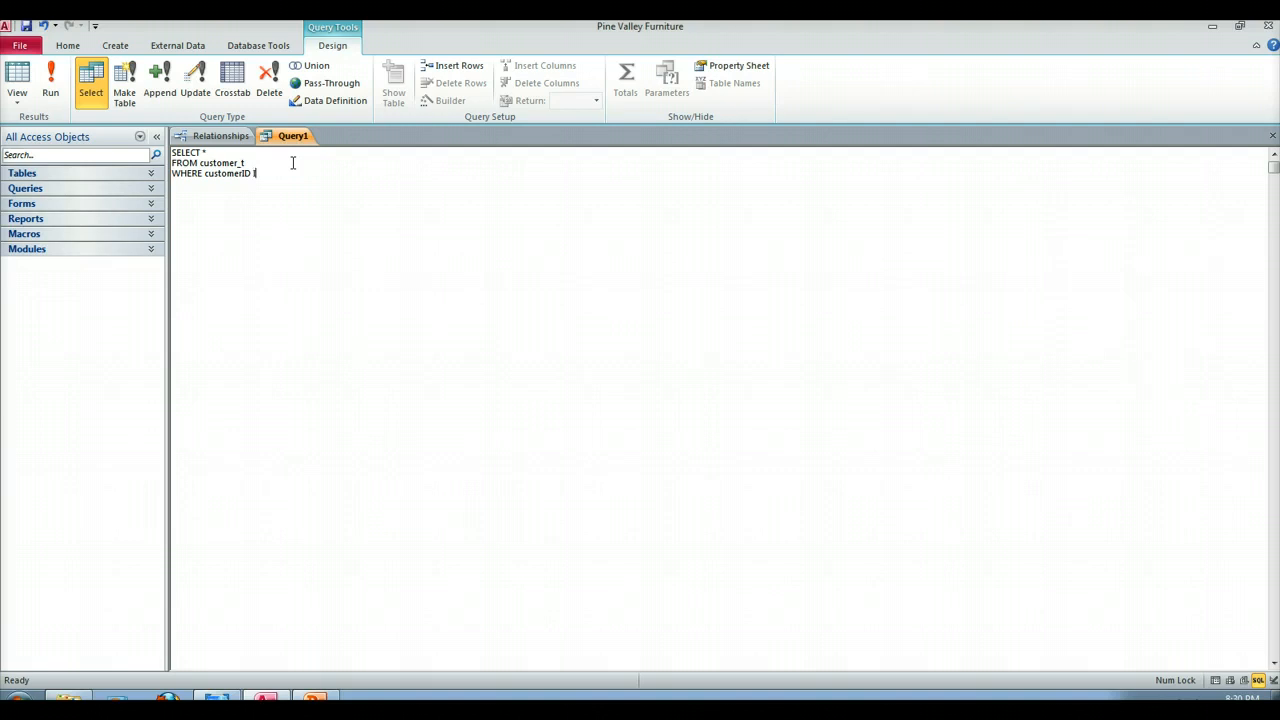
type("IN (")
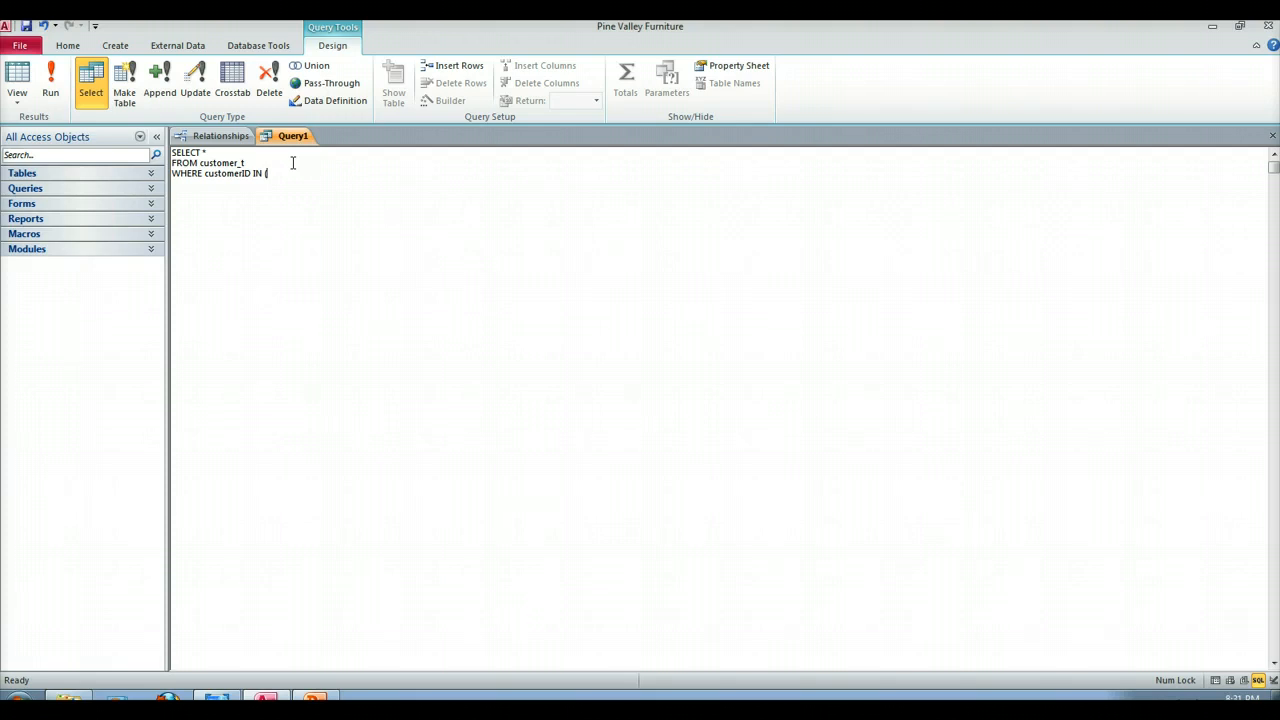
left_click(114, 44)
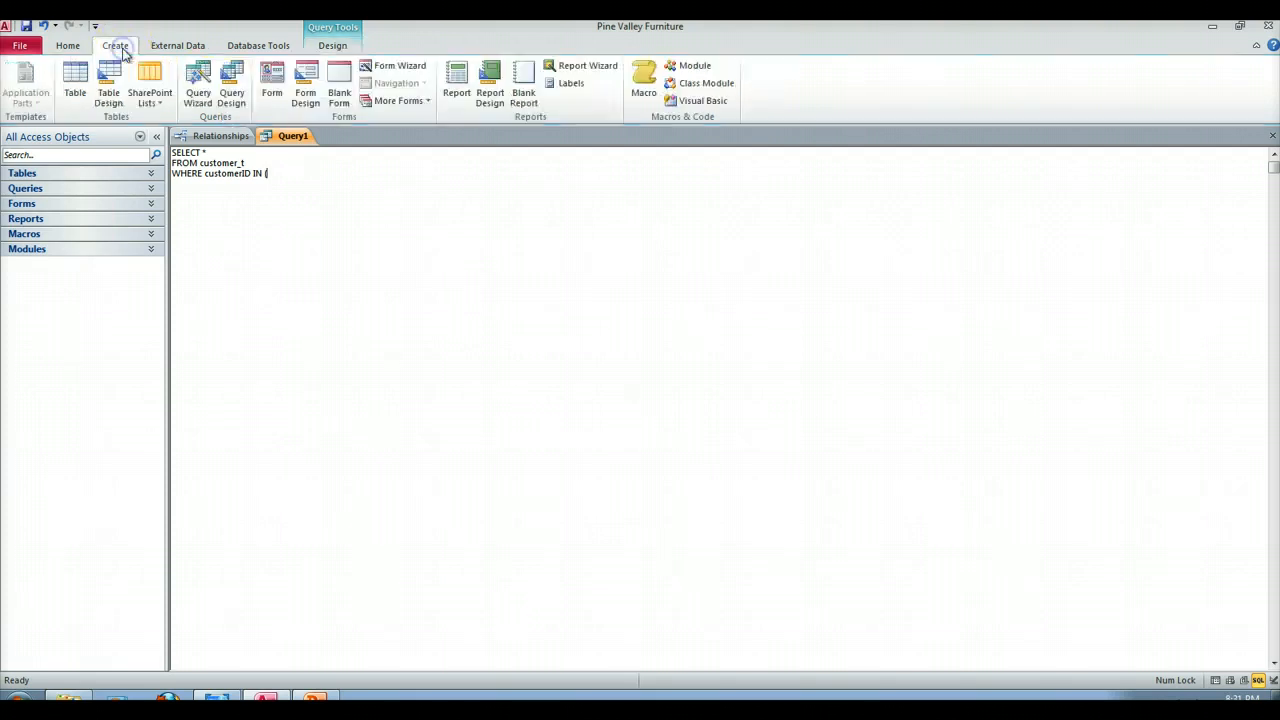
- Create a new blank query, Query2, without adding tables and switch it to SQL view
left_click(232, 84)
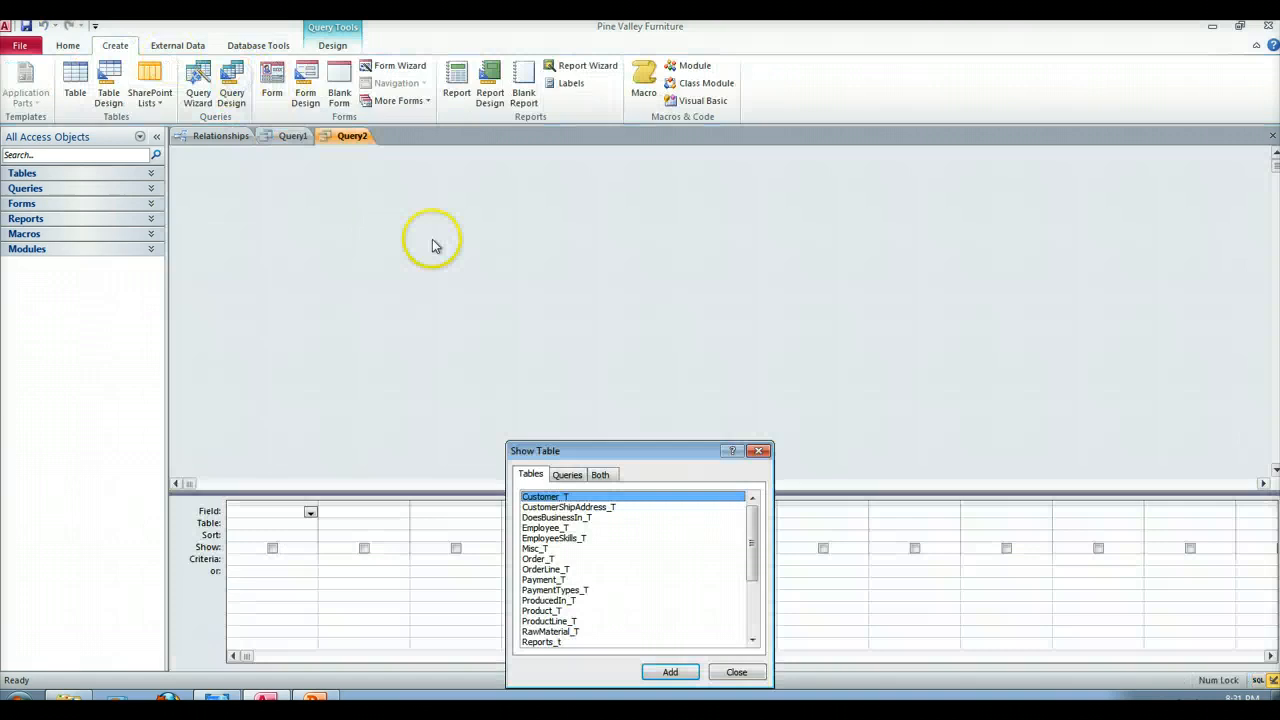
left_click(736, 672)
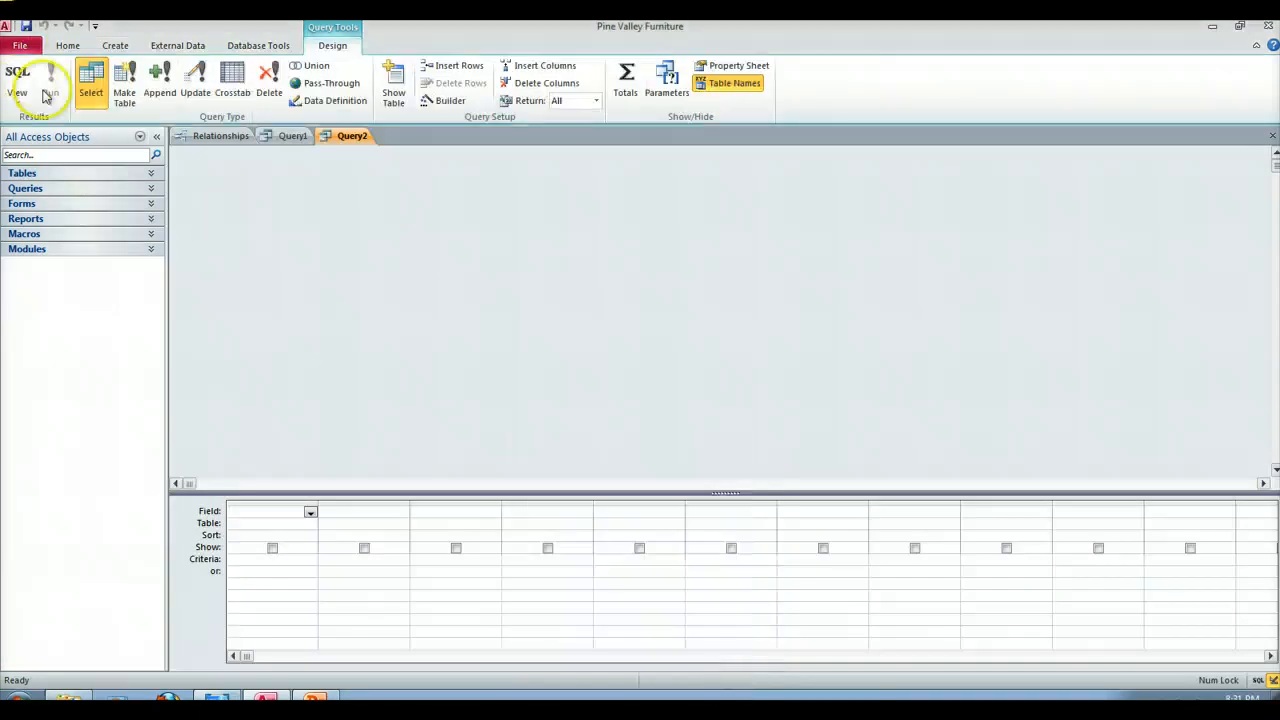
left_click(16, 80)
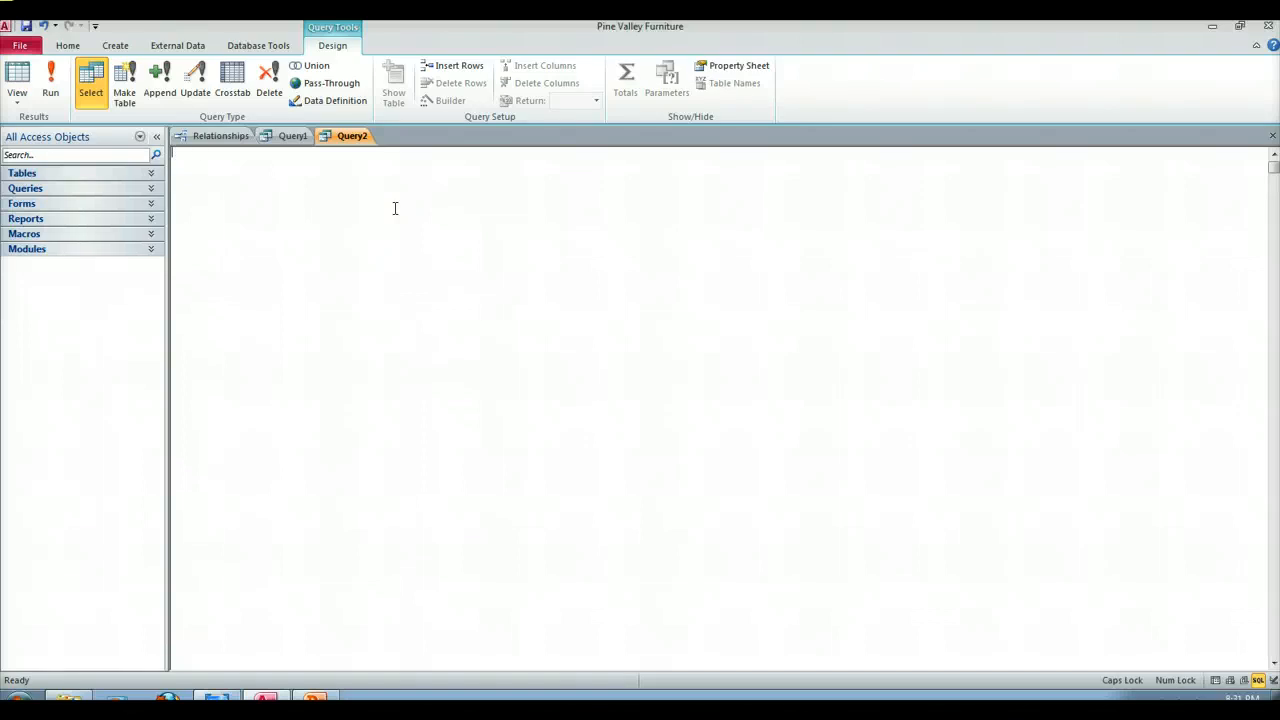
- Write SELECT customerID FROM order_t in Query2 and run it
type("SELE")
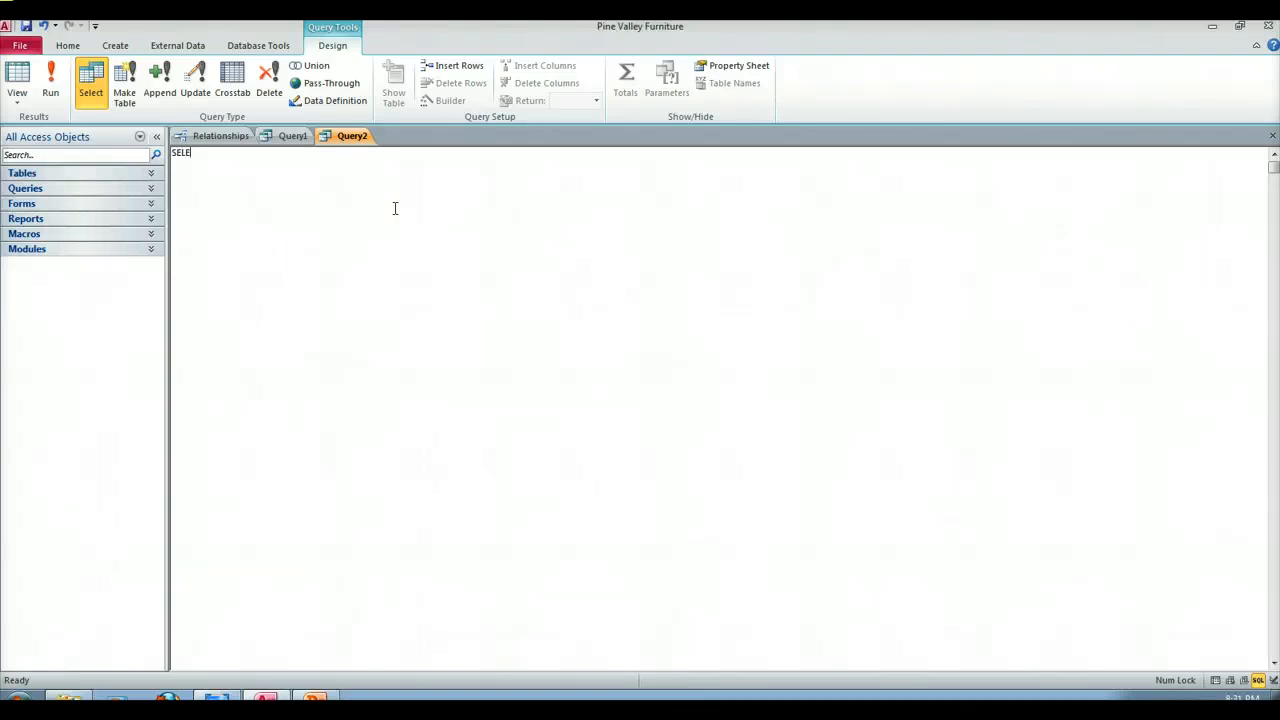
type("CT custo")
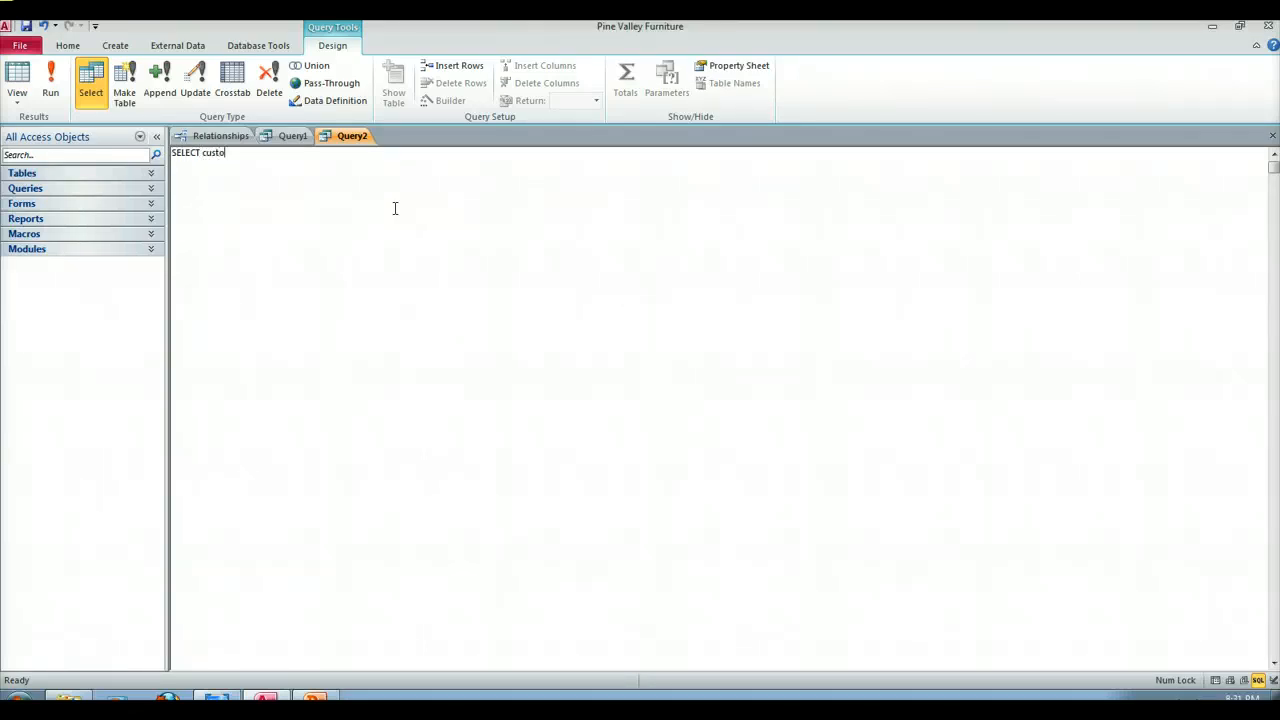
type("merID")
type("FROM ord")
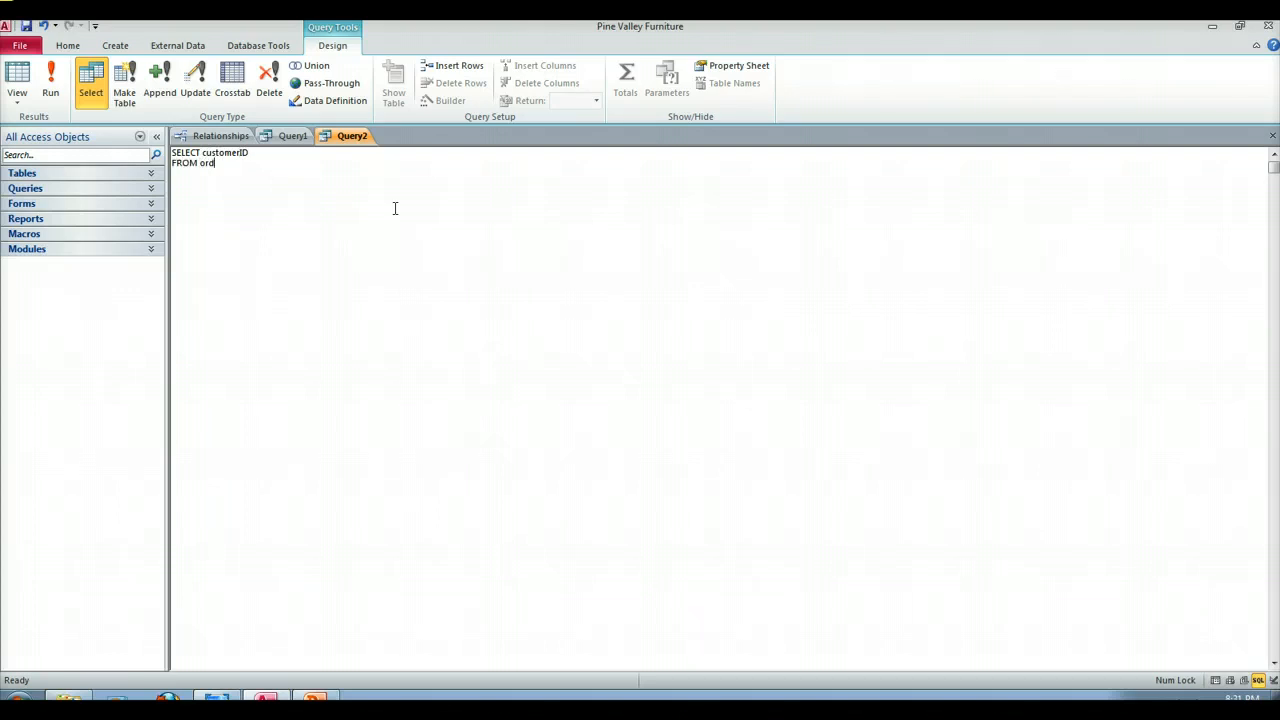
type("er")
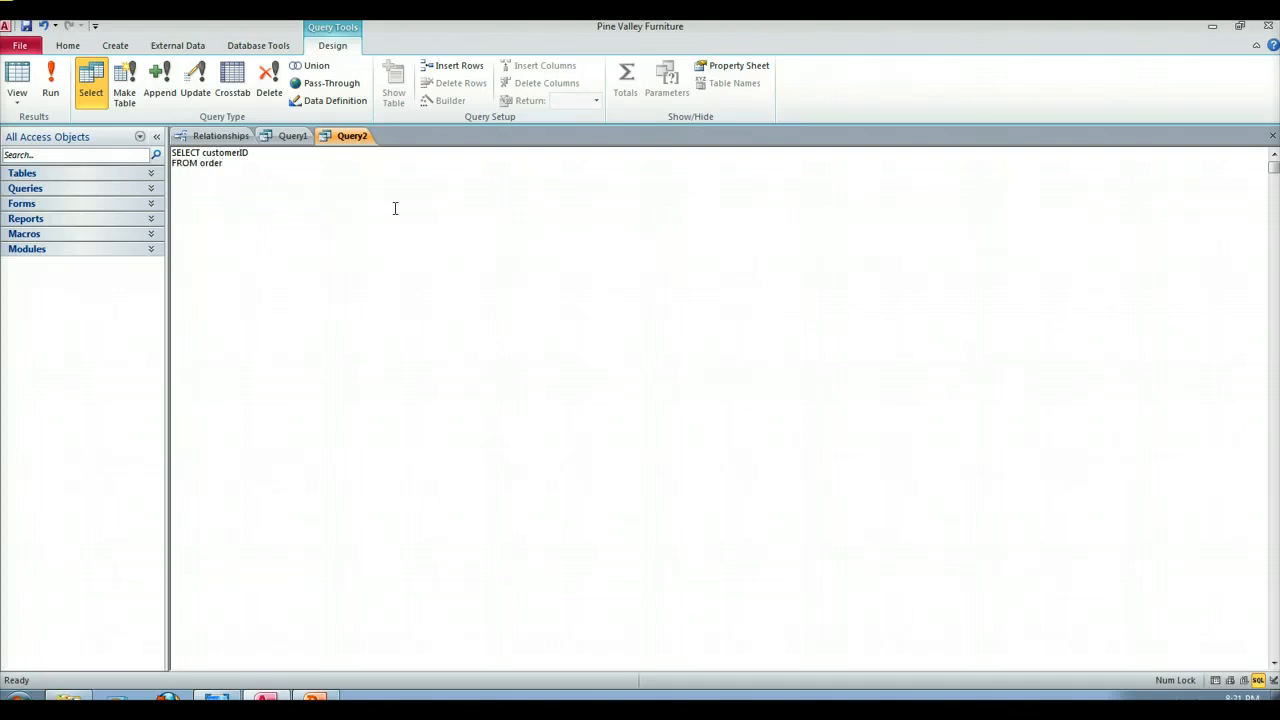
type("_t")
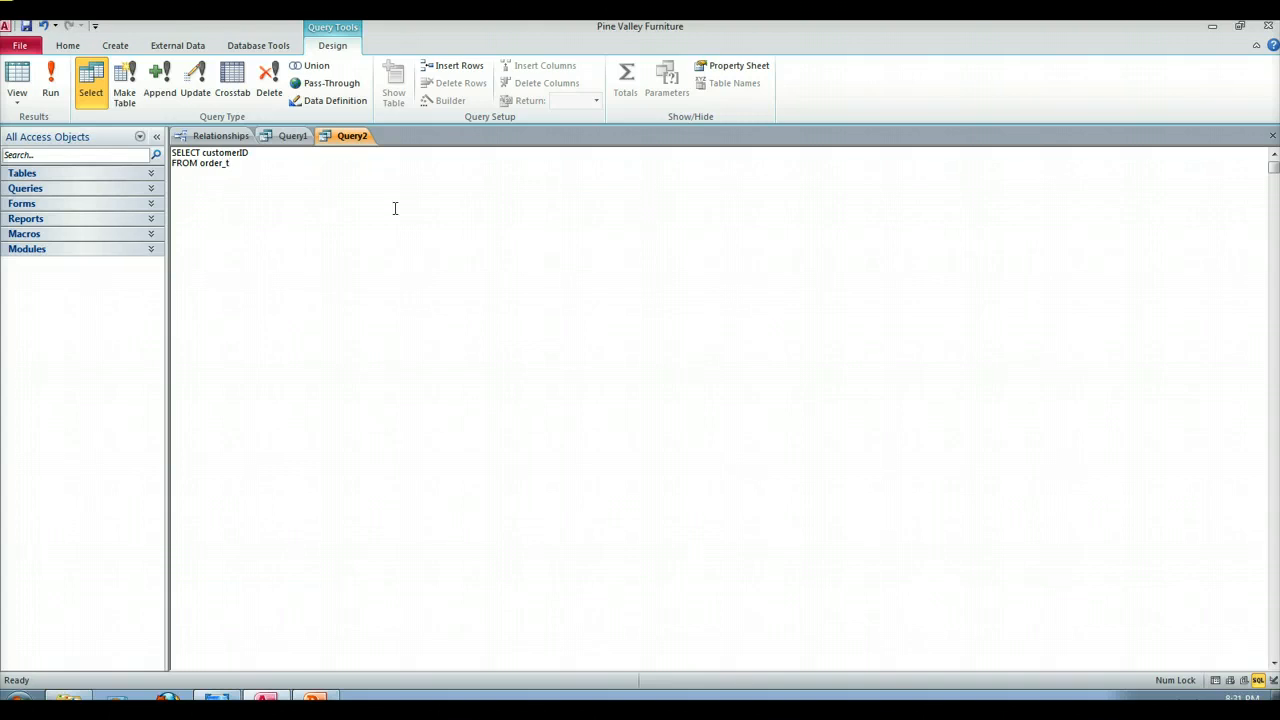
left_click(50, 82)
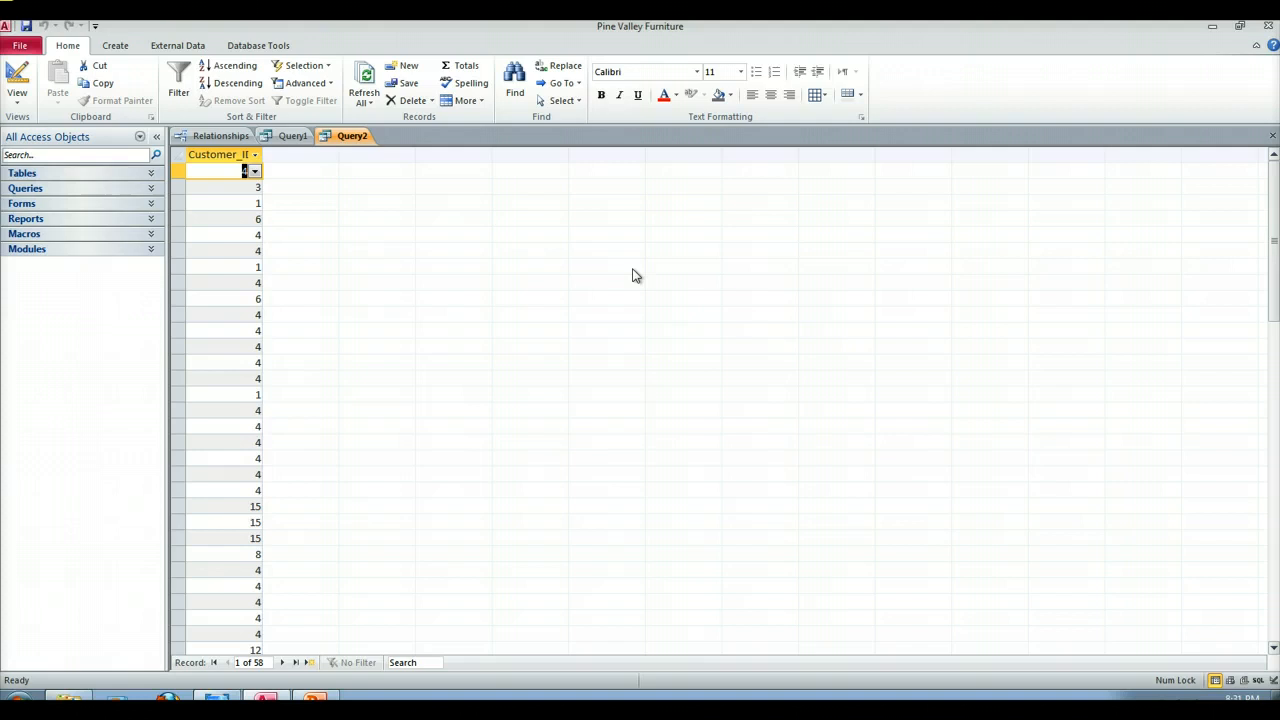
- Return from the 58 repeated customer IDs to Query2's SQL text
left_click(16, 80)
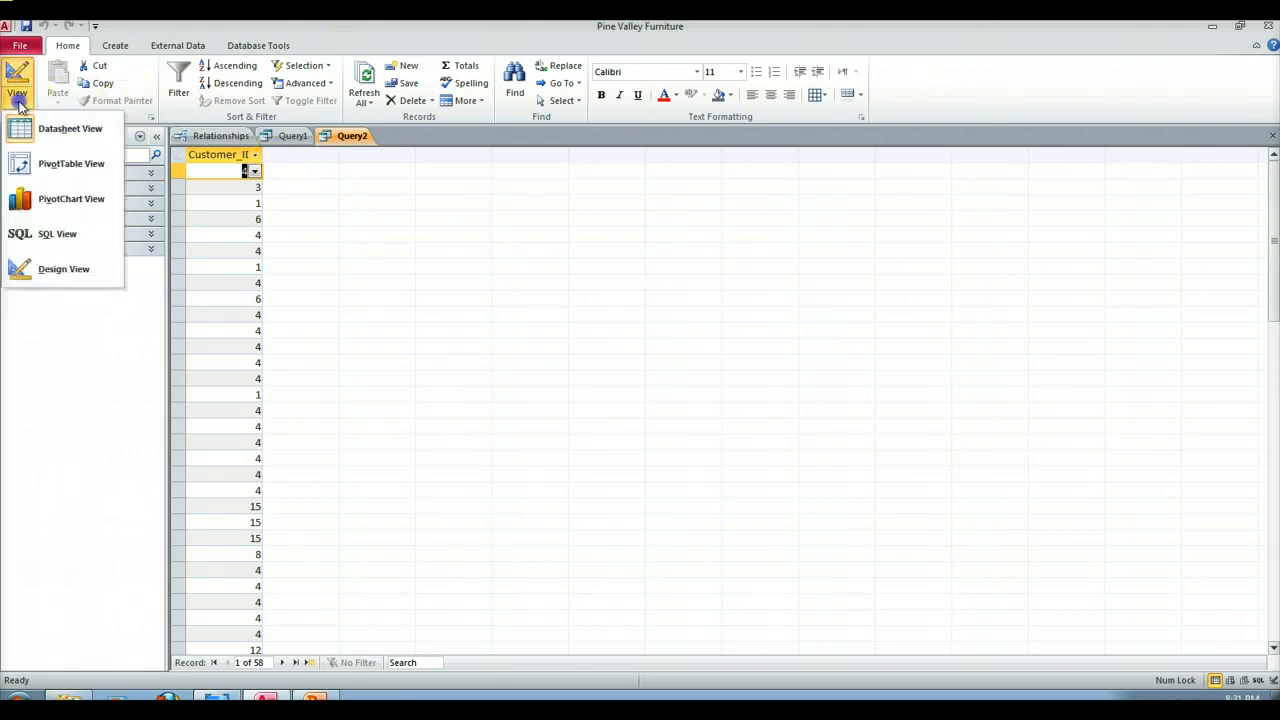
left_click(56, 232)
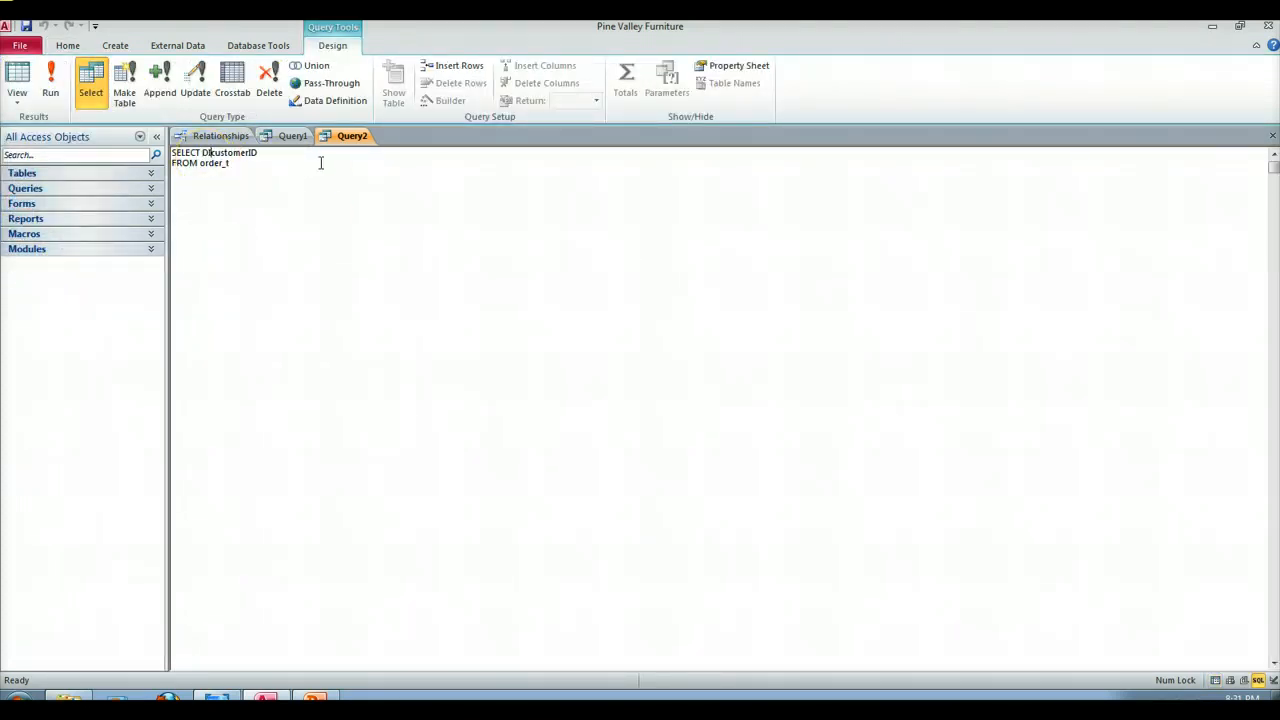
- Add DISTINCT after SELECT and rerun Query2, now yielding 11 unique customer IDs
type("DISTINCT")
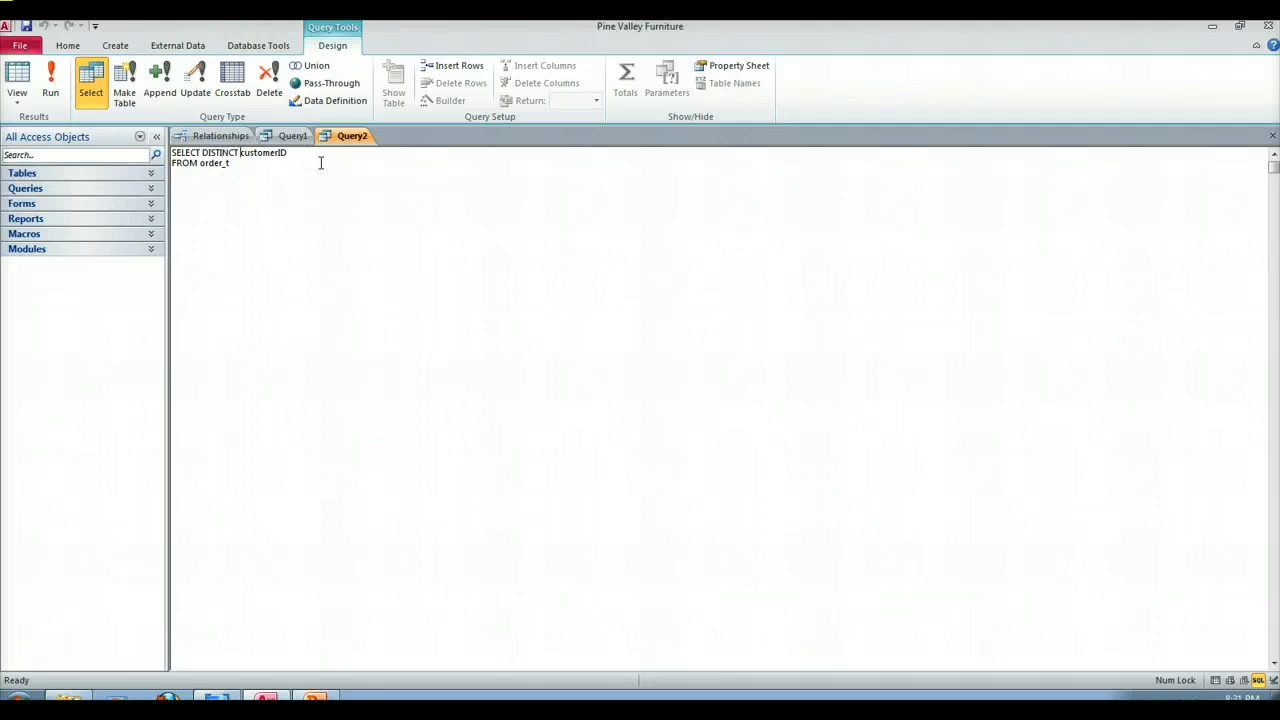
left_click(50, 80)
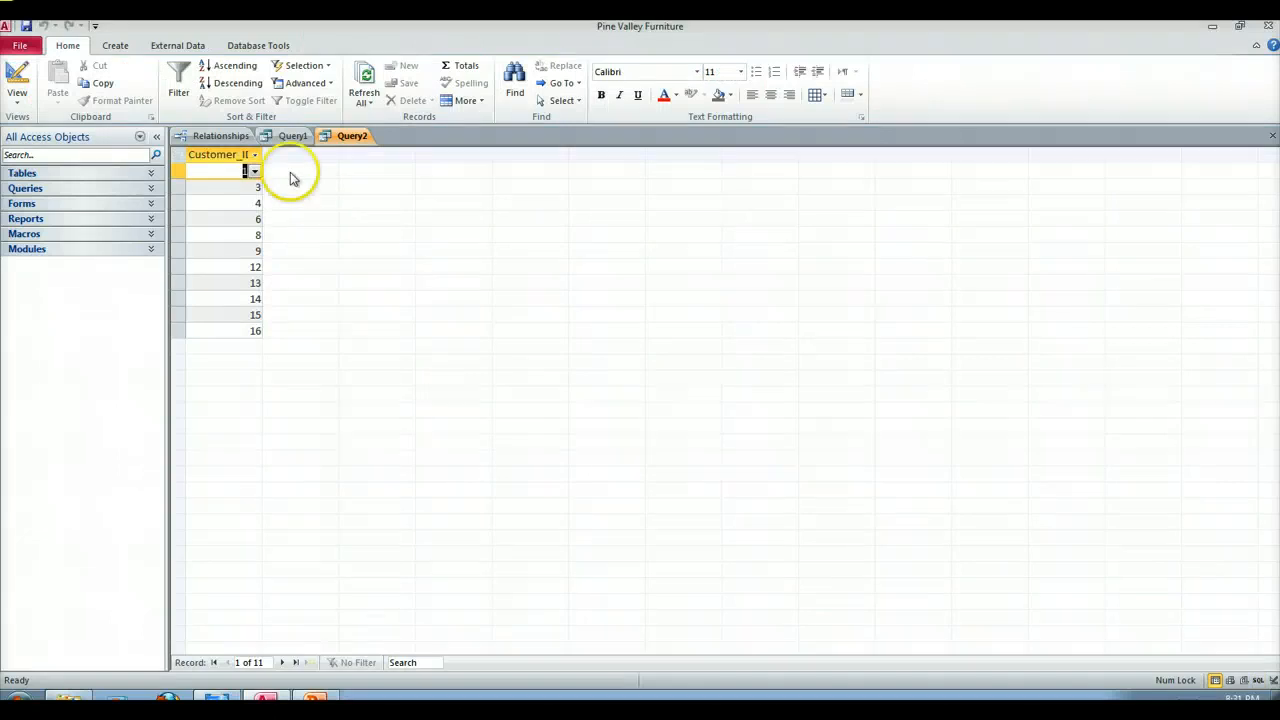
mouse_move(276, 348)
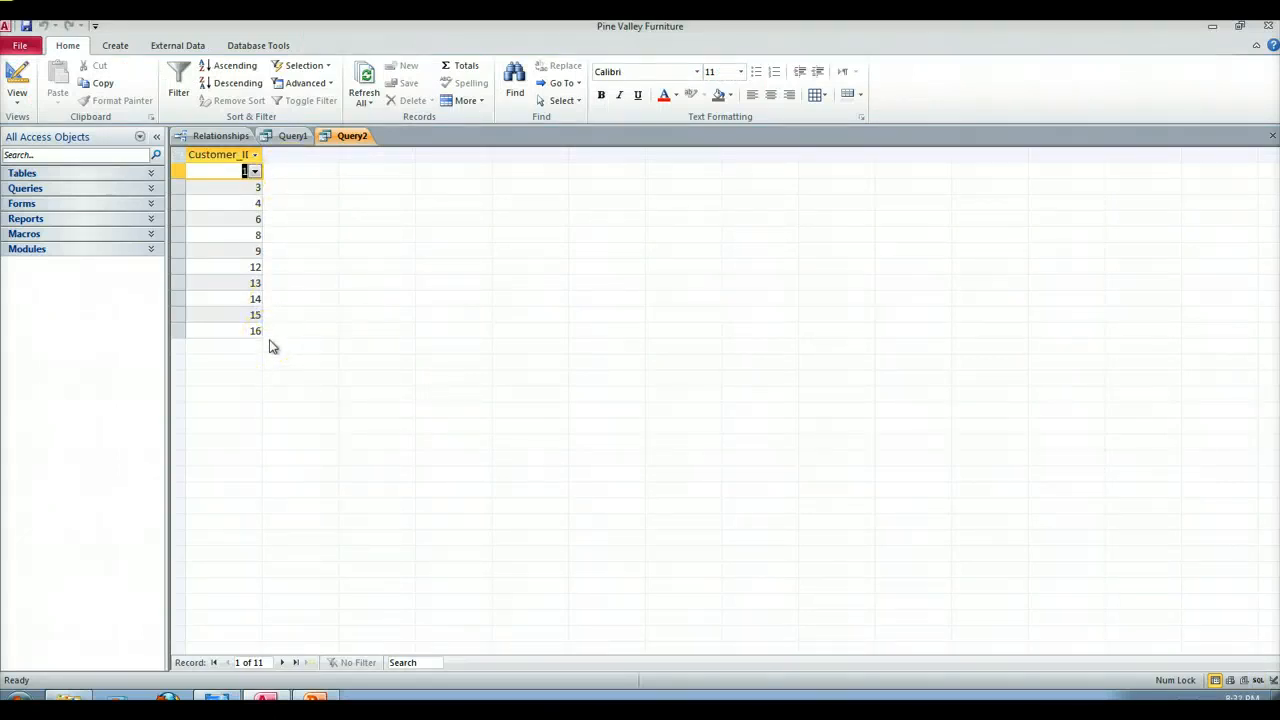
mouse_move(278, 178)
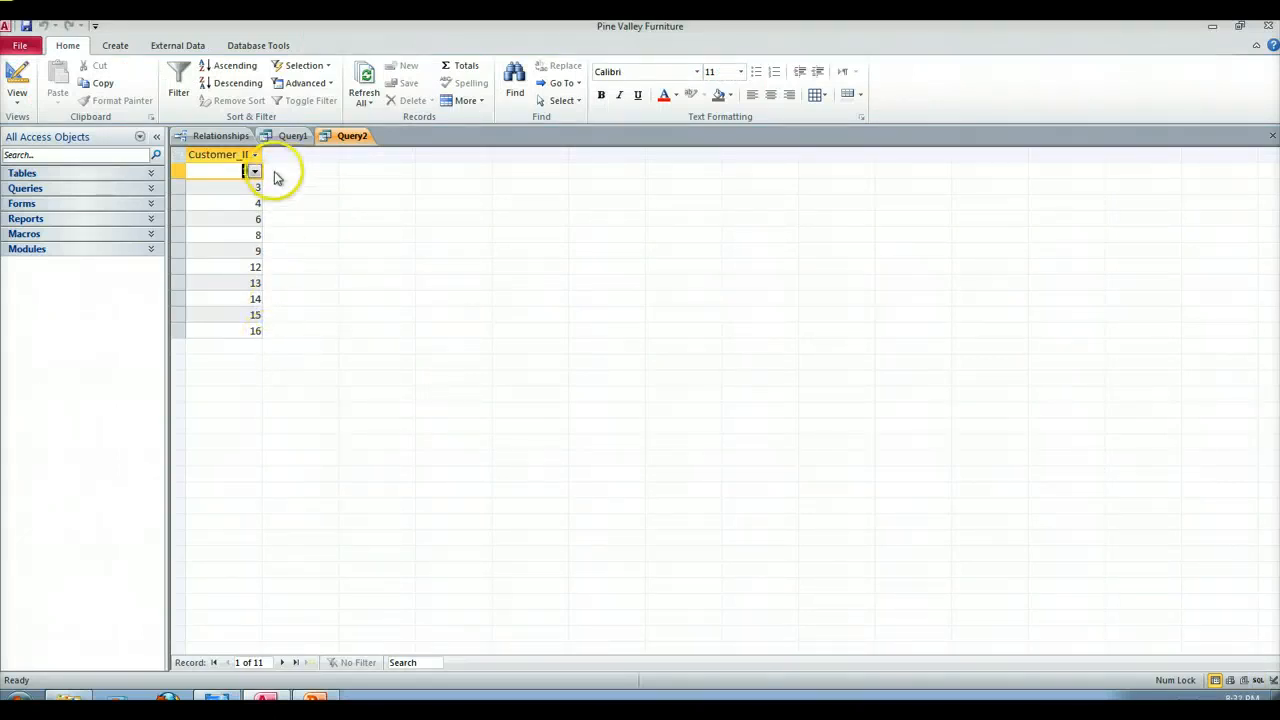
mouse_move(292, 348)
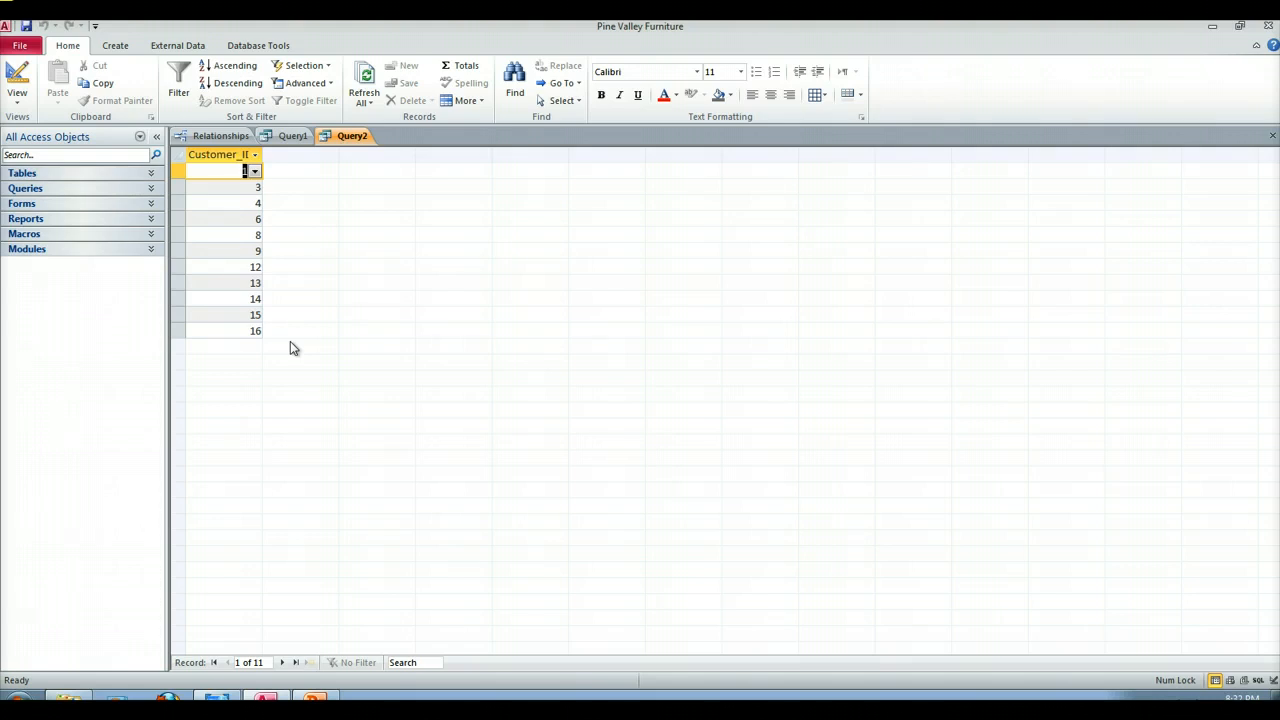
left_click(16, 80)
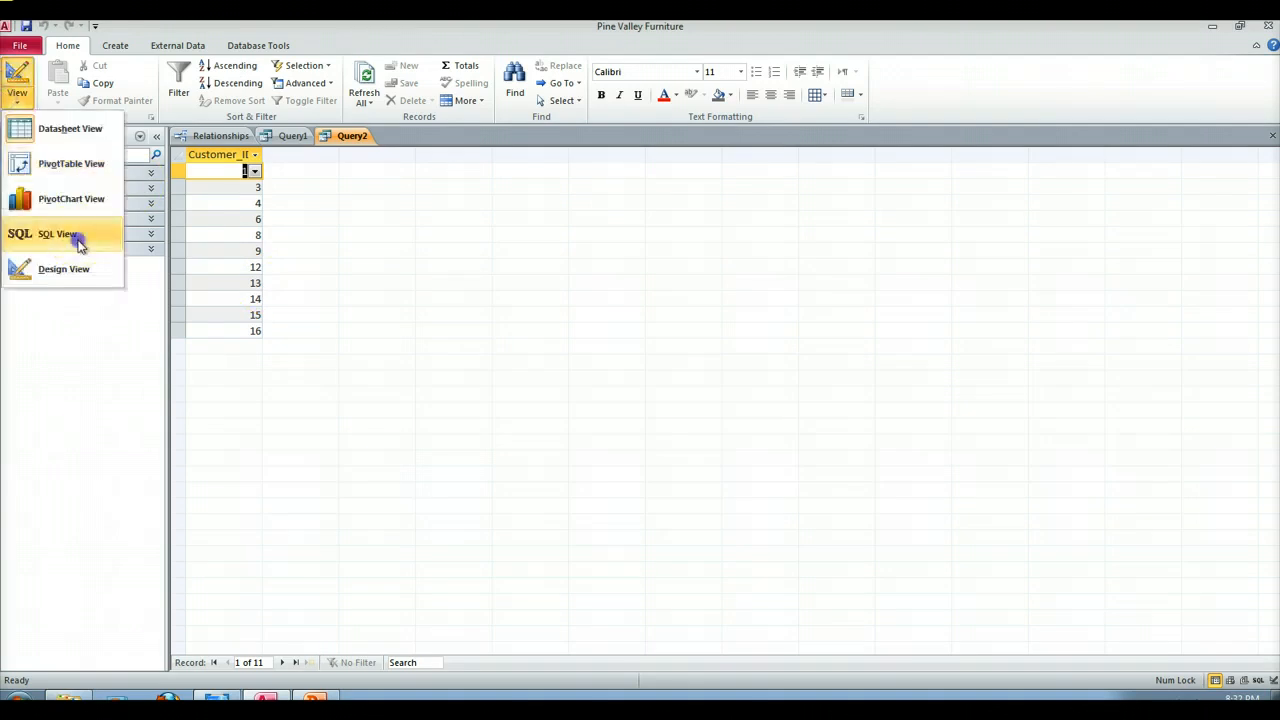
- Complete Query1's clause as IN (SELECT DISTINCT customerID FROM order_t), checking against Query2
left_click(56, 234)
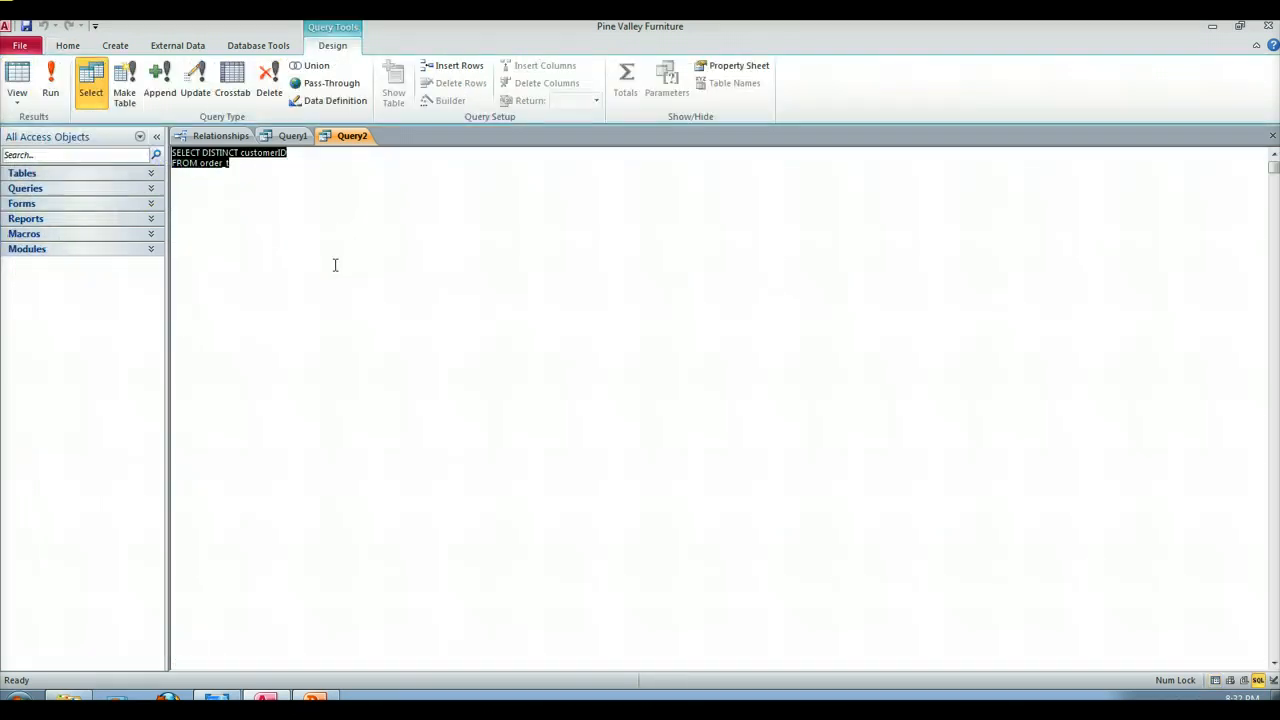
left_click(292, 136)
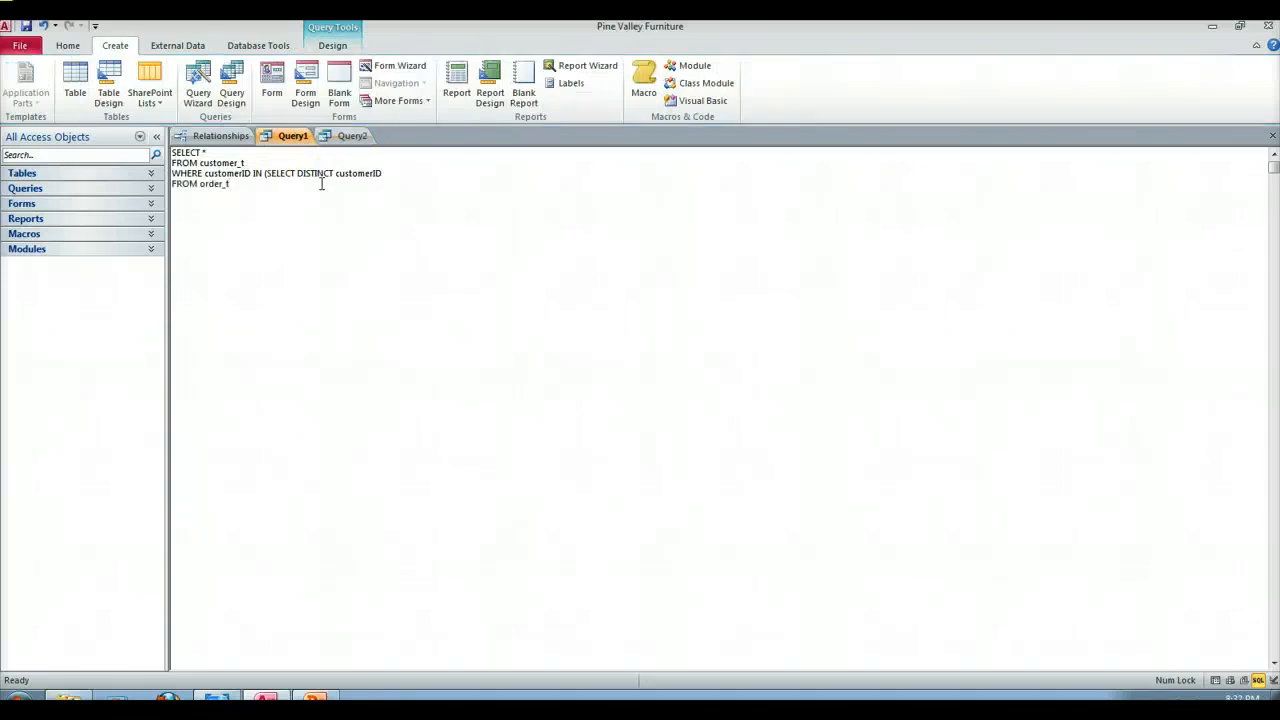
type("t")
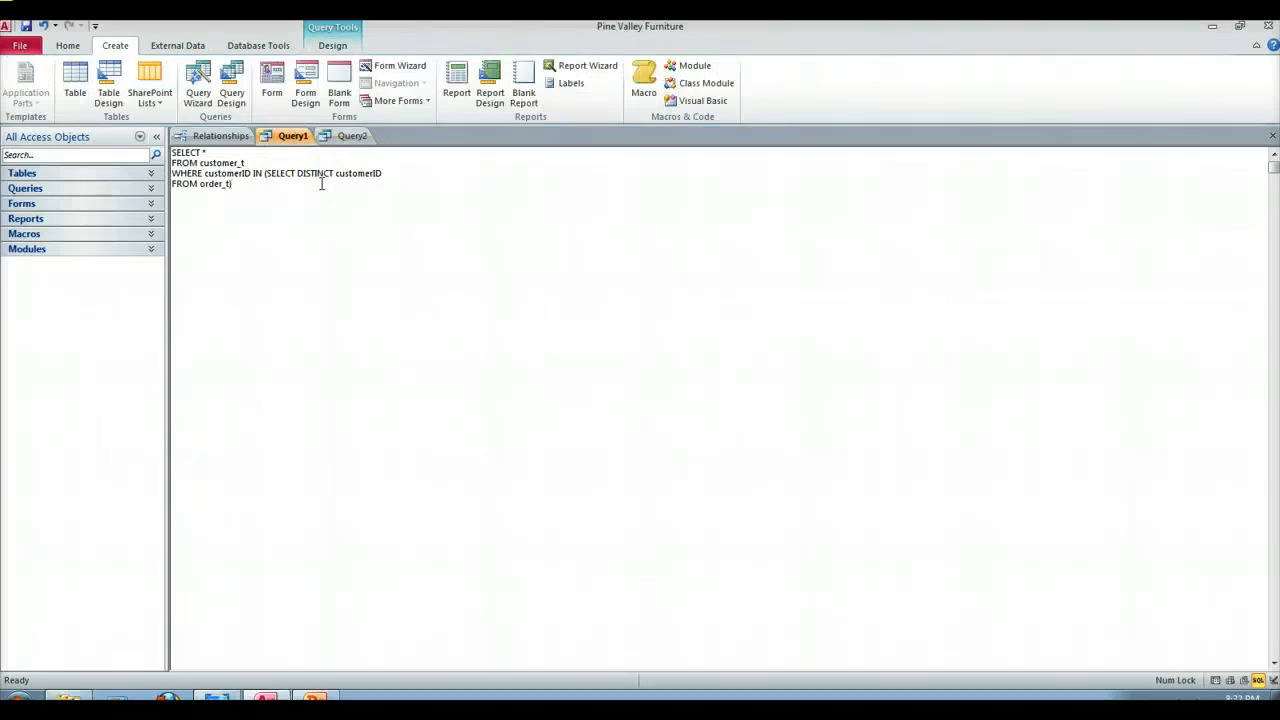
mouse_move(270, 172)
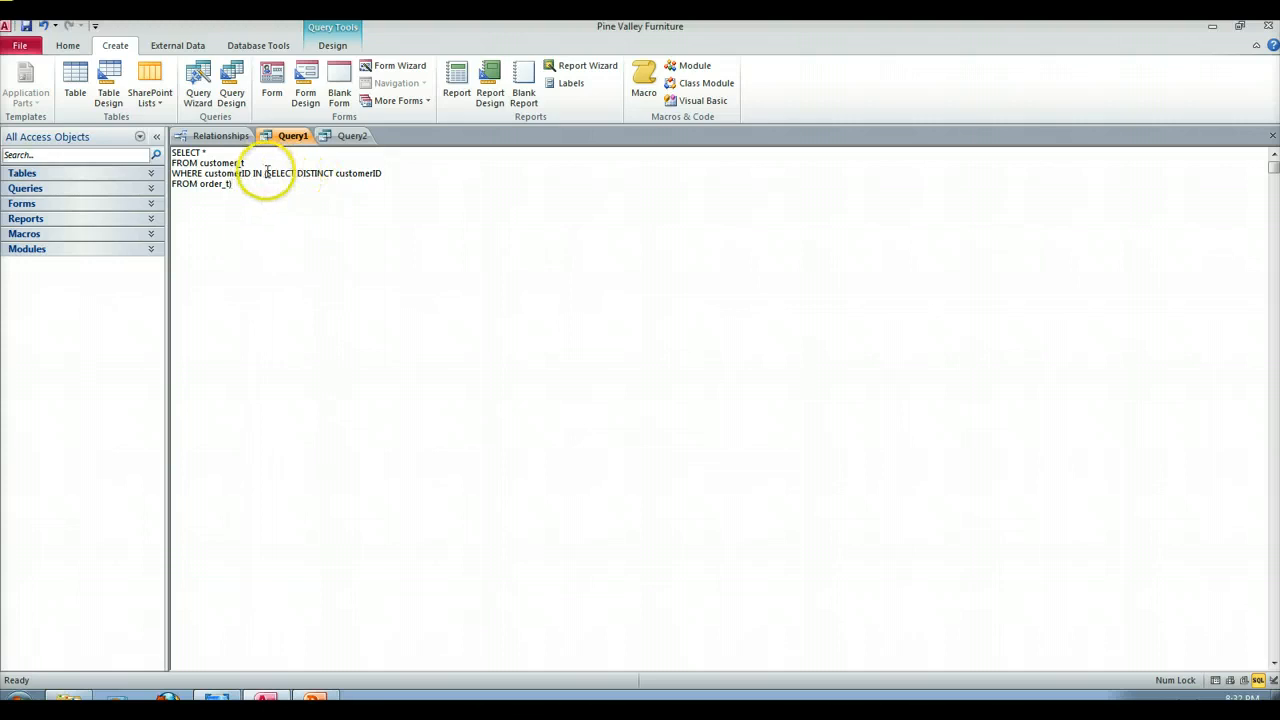
left_click_drag(264, 172, 230, 184)
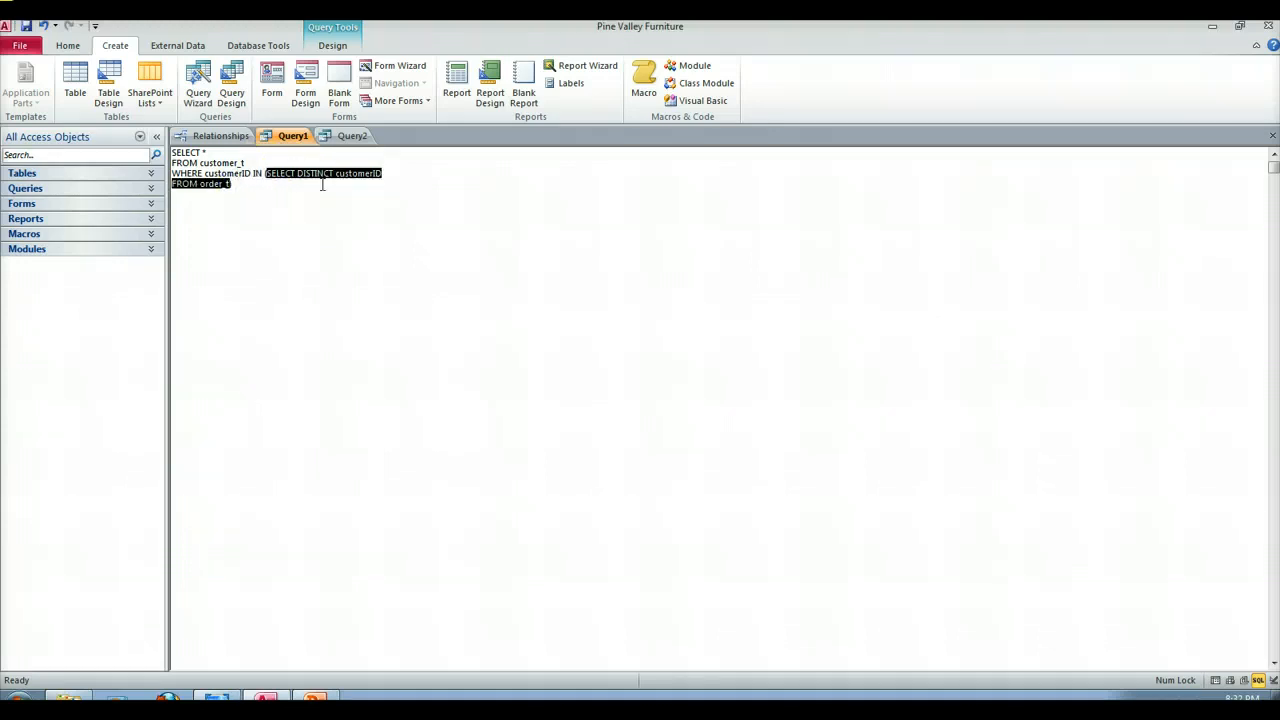
left_click(352, 136)
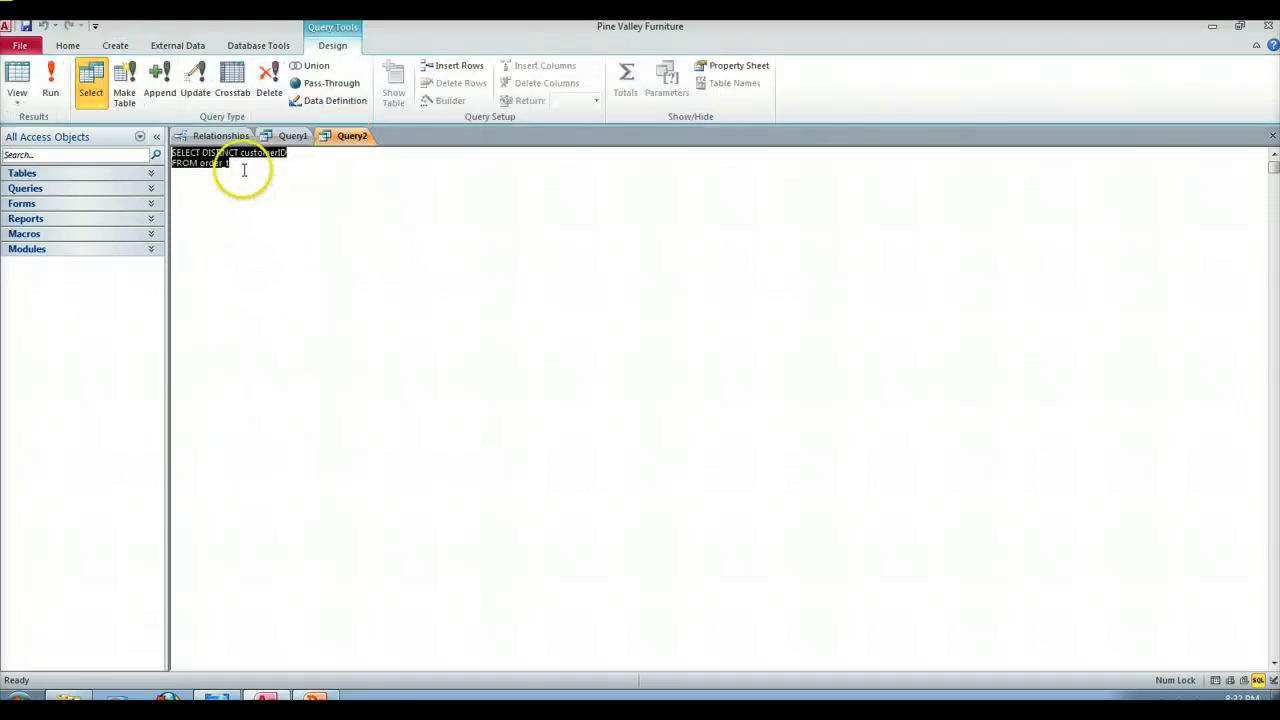
left_click(50, 80)
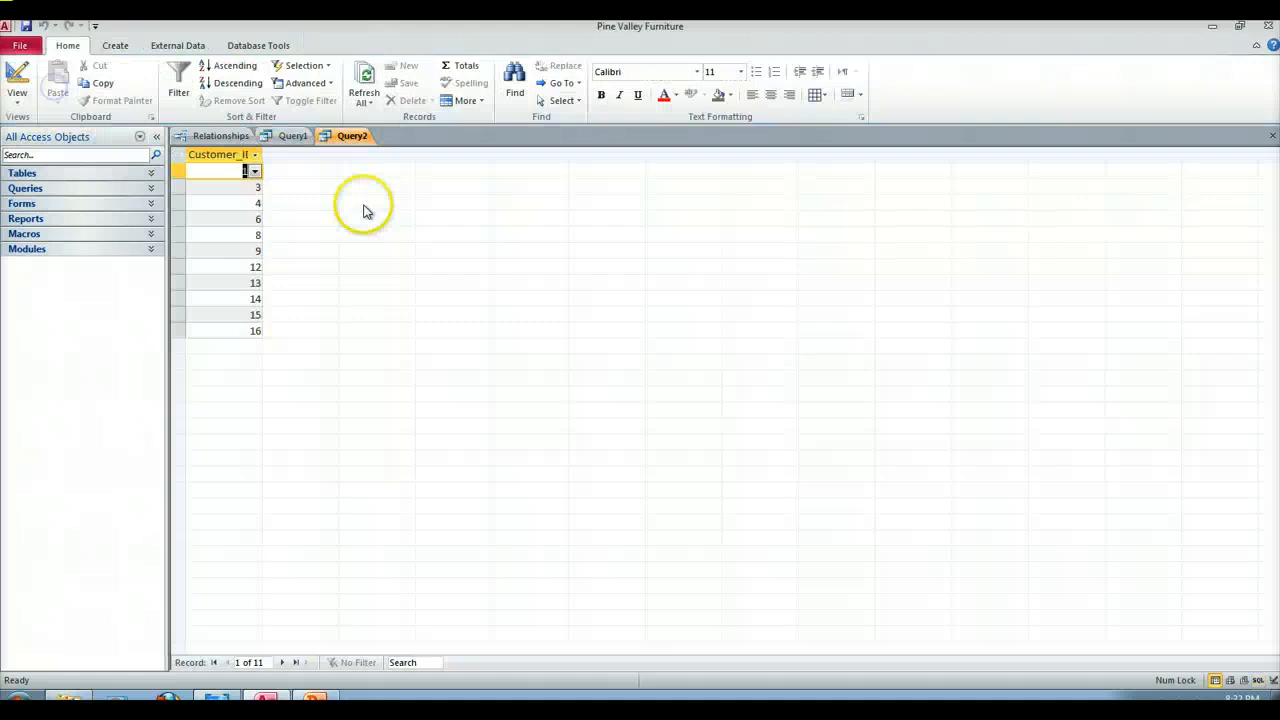
left_click(292, 136)
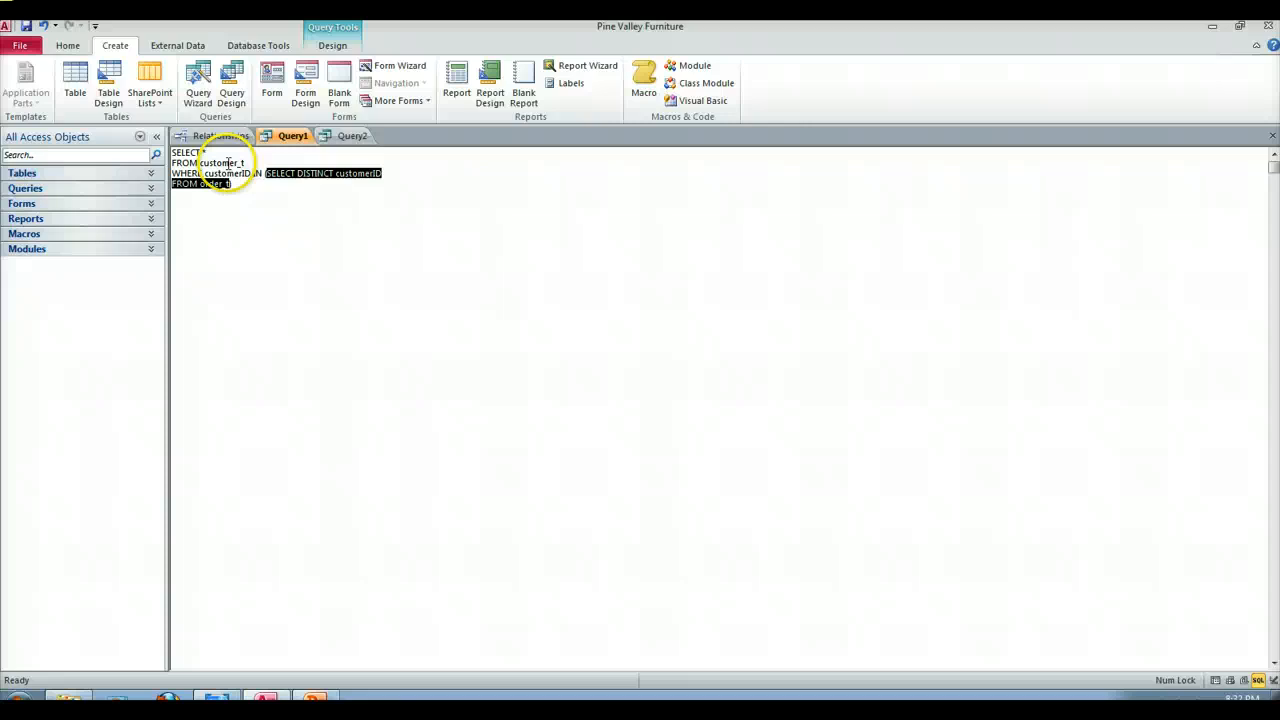
mouse_move(412, 176)
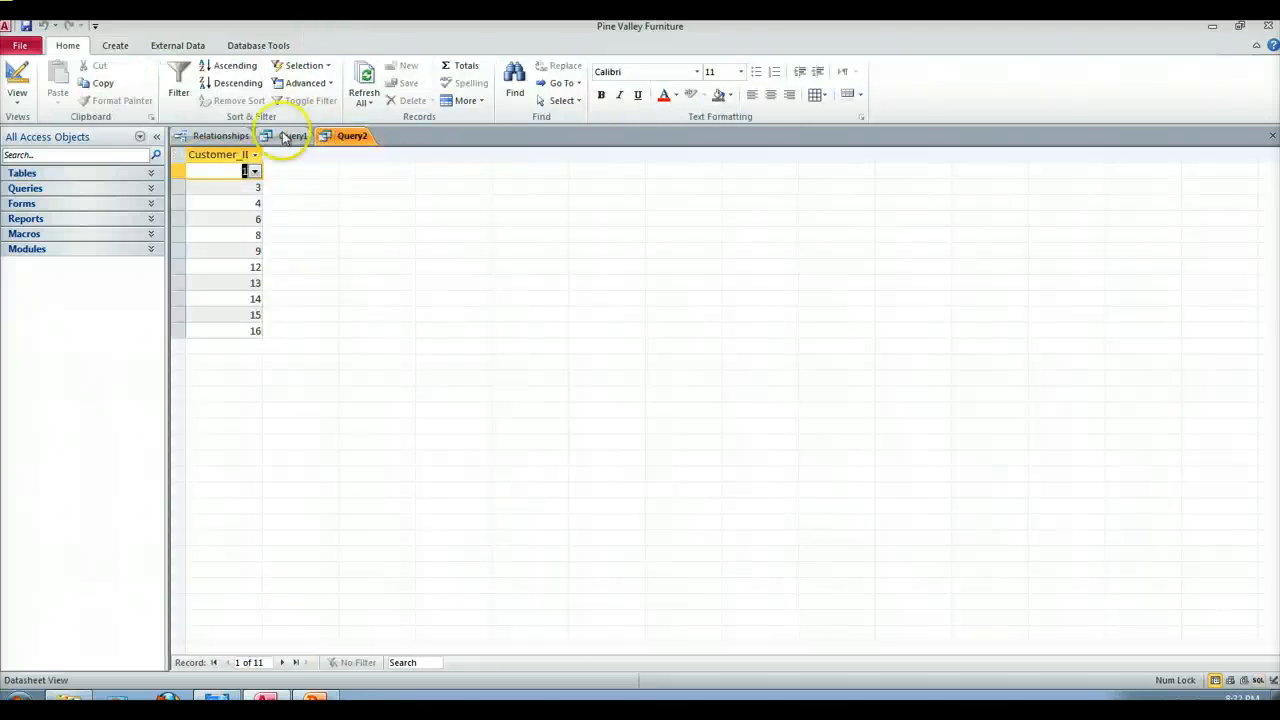
- Run Query1 with the subquery, returning 11 customers, then show its SQL again
left_click(290, 136)
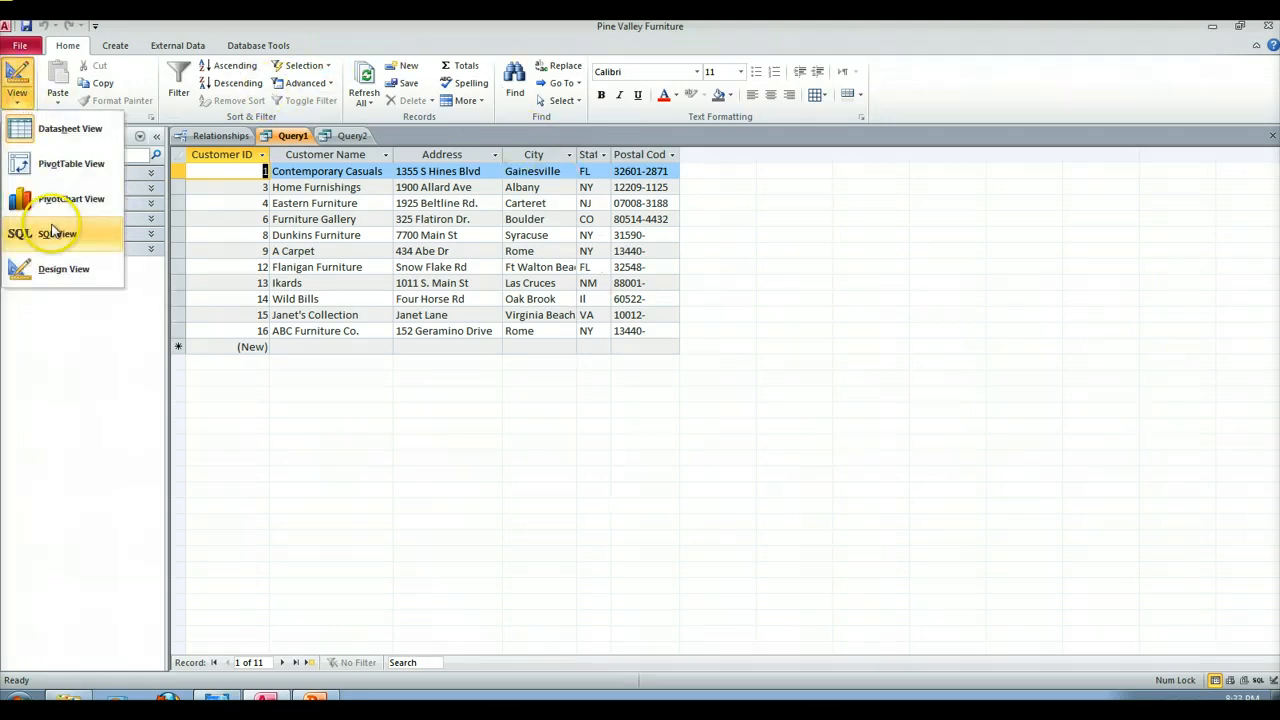
left_click(56, 232)
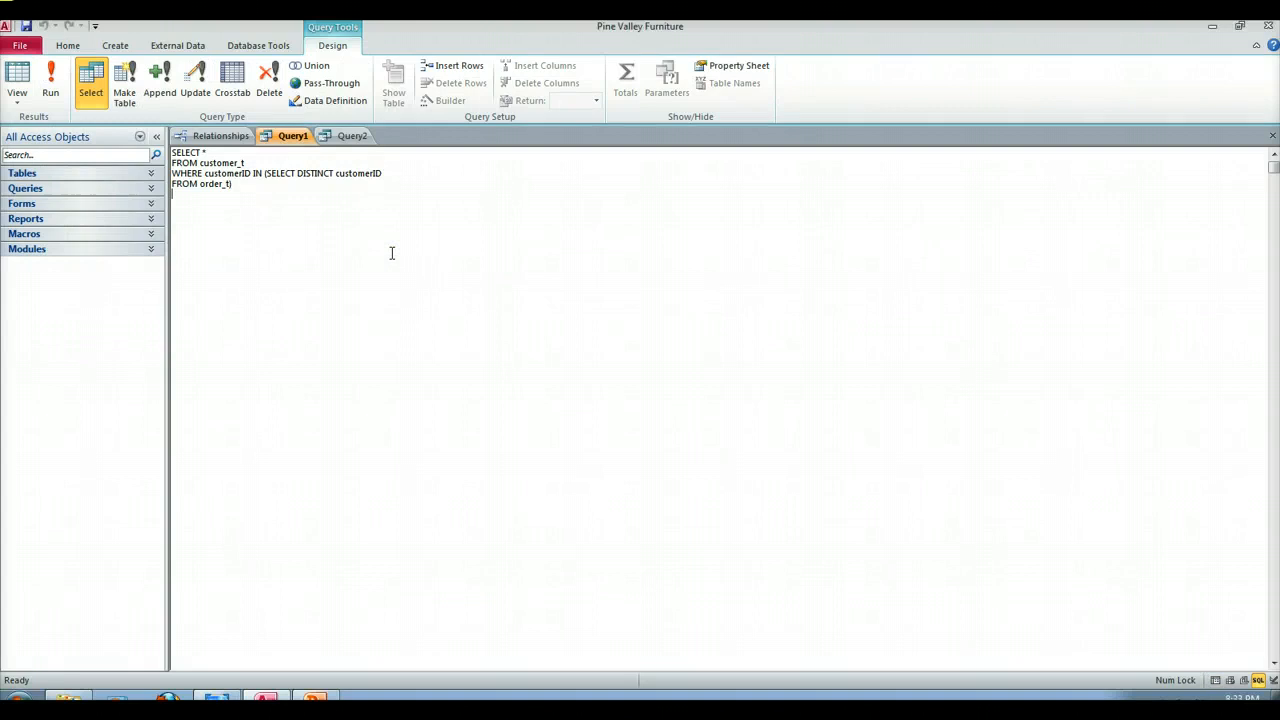